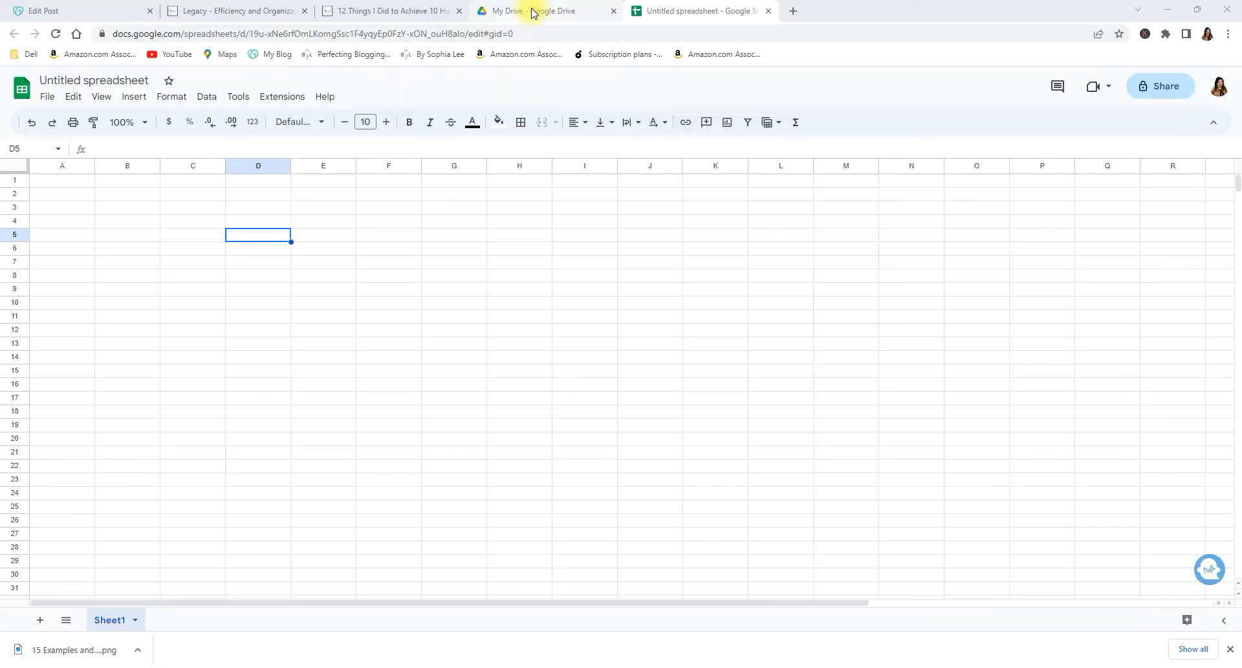
# From Google Drive's New menu, create a blank Google Sheets spreadsheet
pyautogui.click(530, 10)
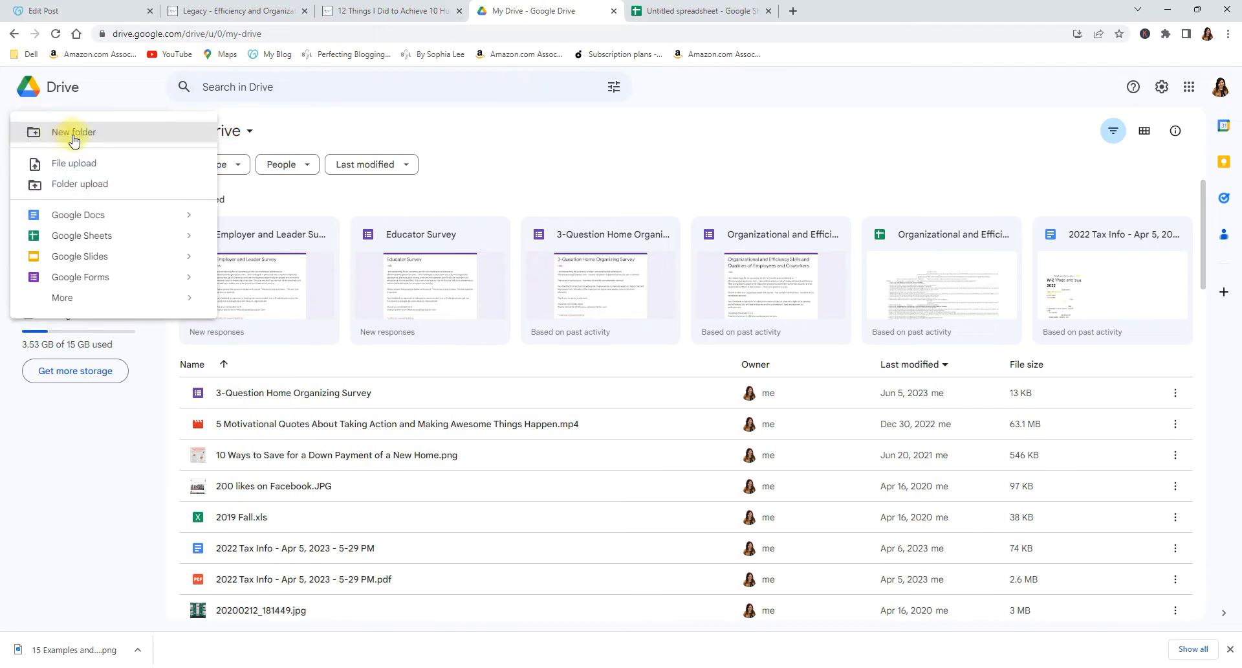
pyautogui.moveTo(119, 240)
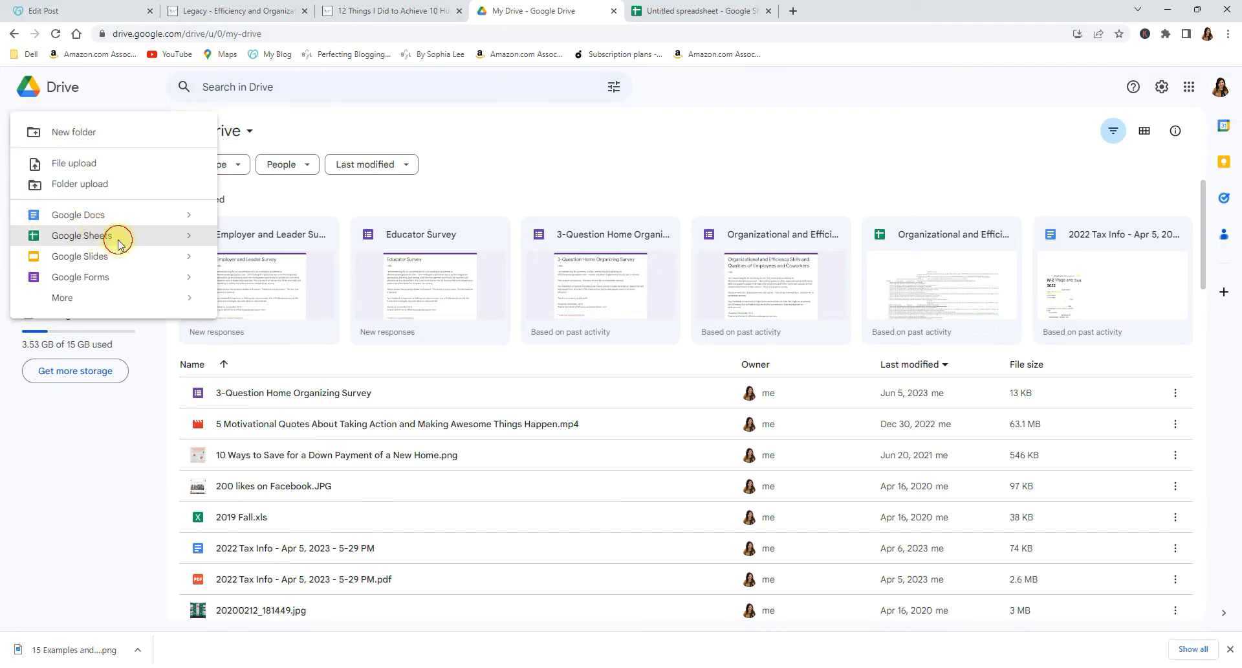
pyautogui.click(81, 235)
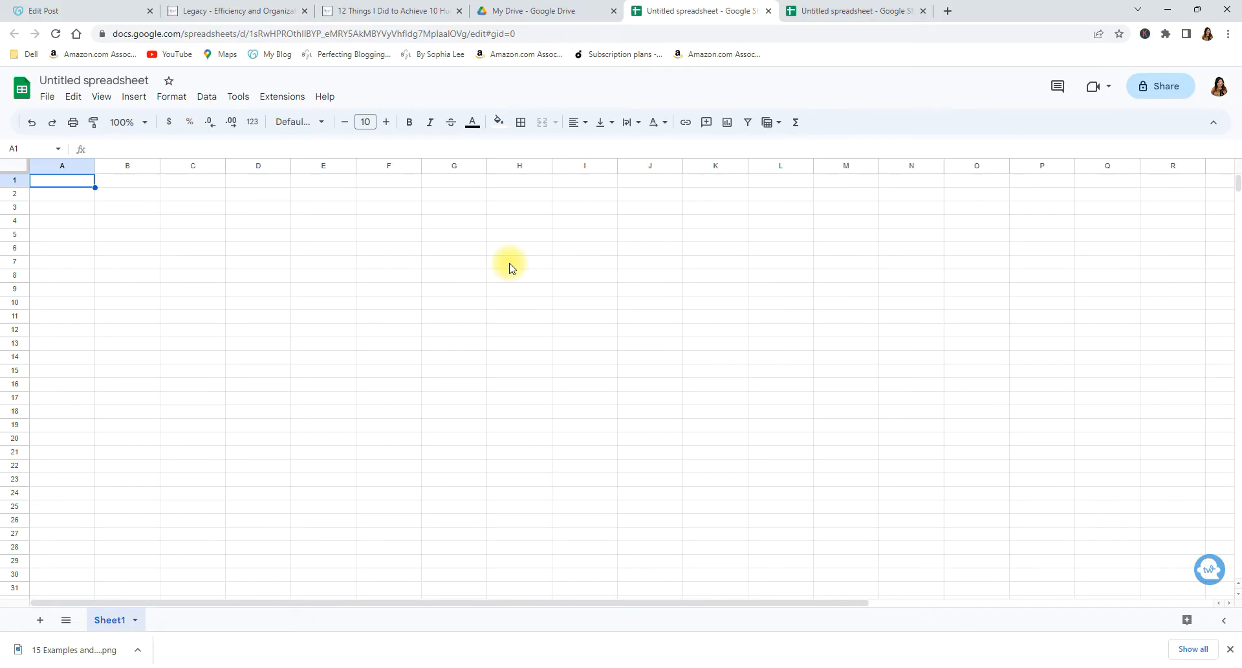
pyautogui.moveTo(89, 173)
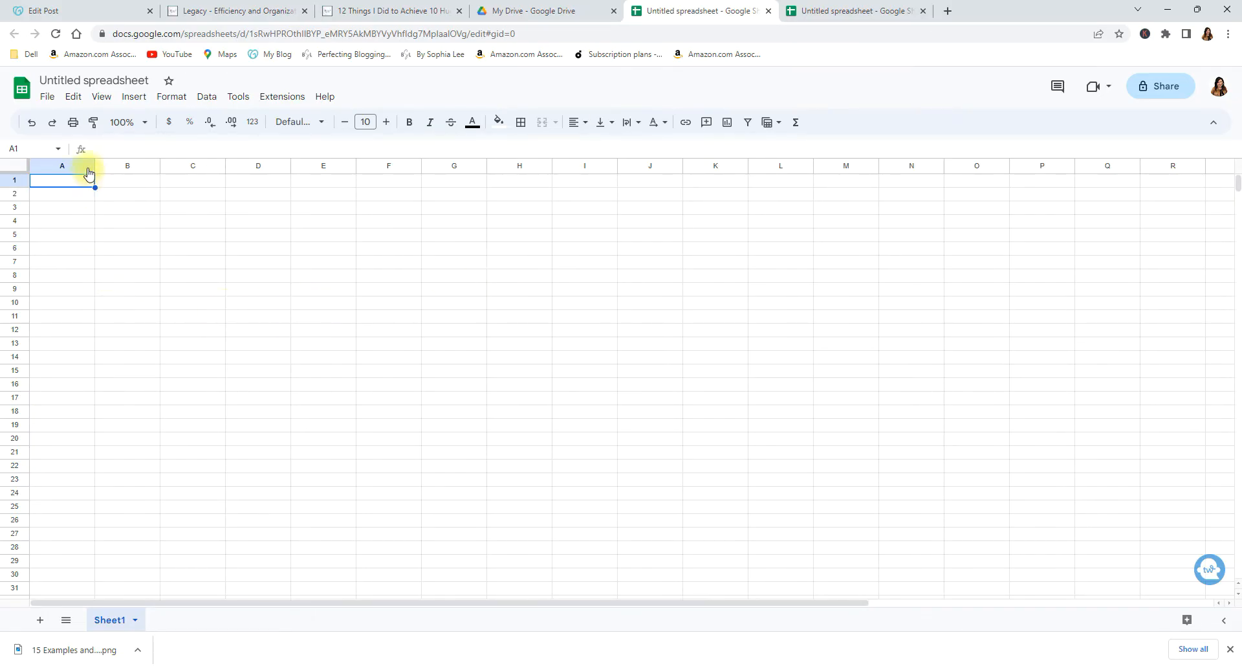
# Change the 'Untitled spreadsheet' title to 'Clients of ABC Company'
pyautogui.click(93, 80)
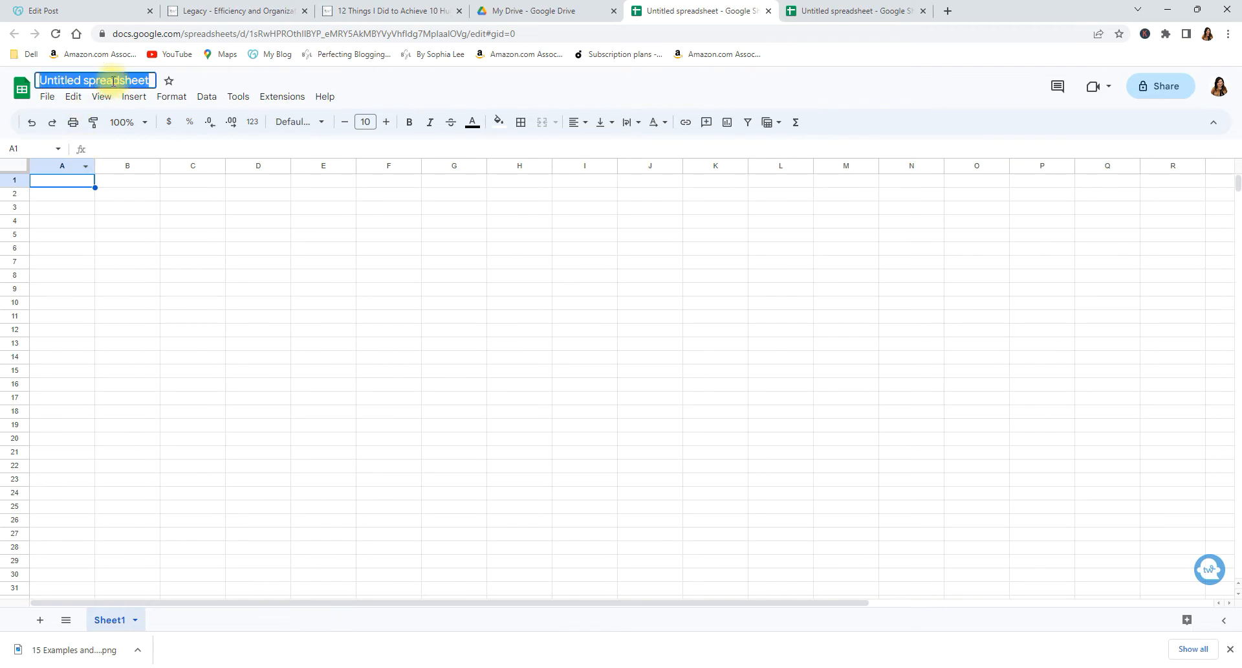
pyautogui.write('C:oemt')
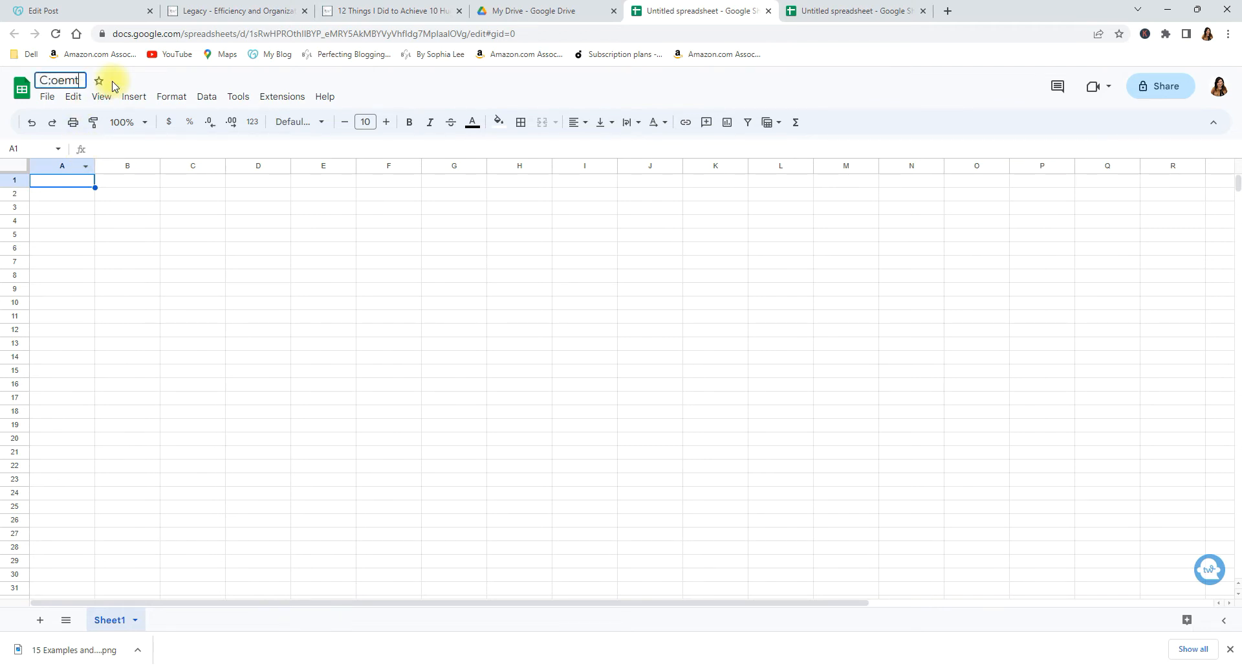
pyautogui.write('Clin')
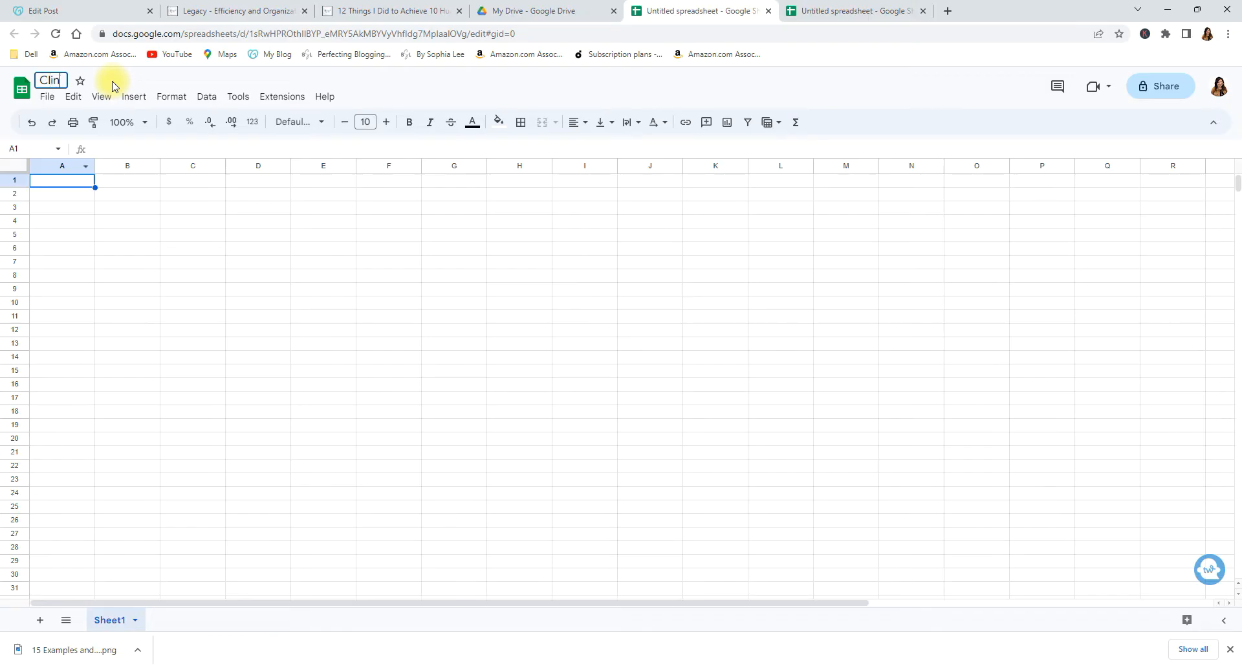
pyautogui.write('Clients of ABC')
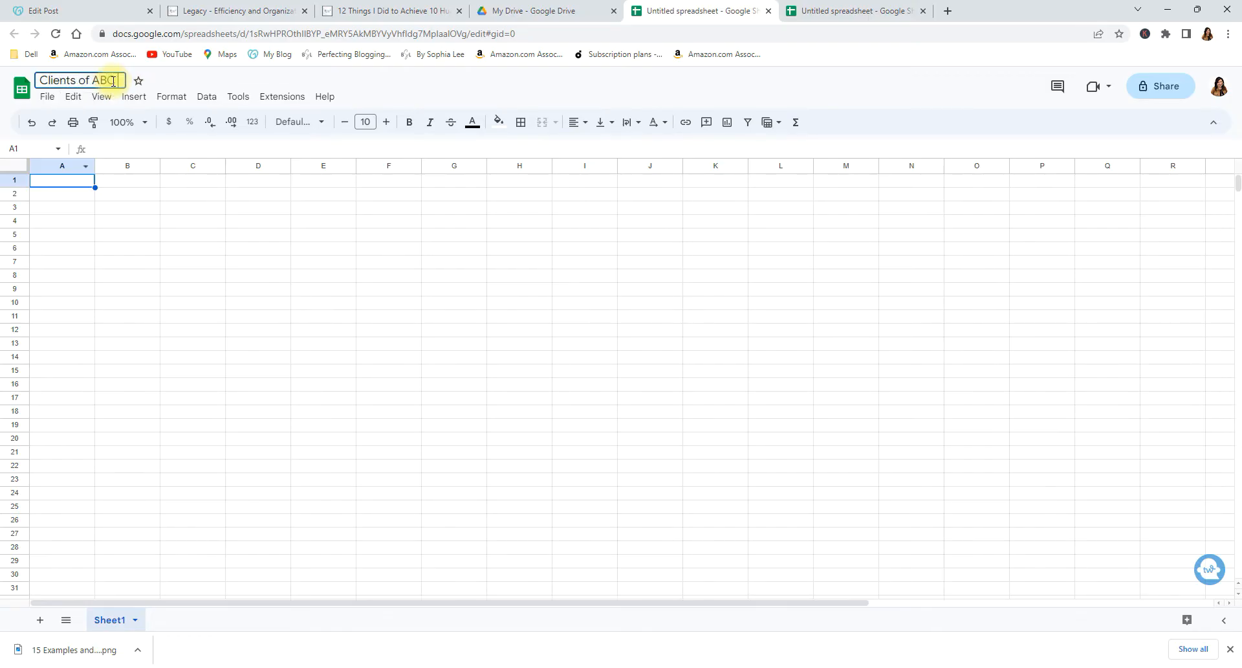
pyautogui.write('Company')
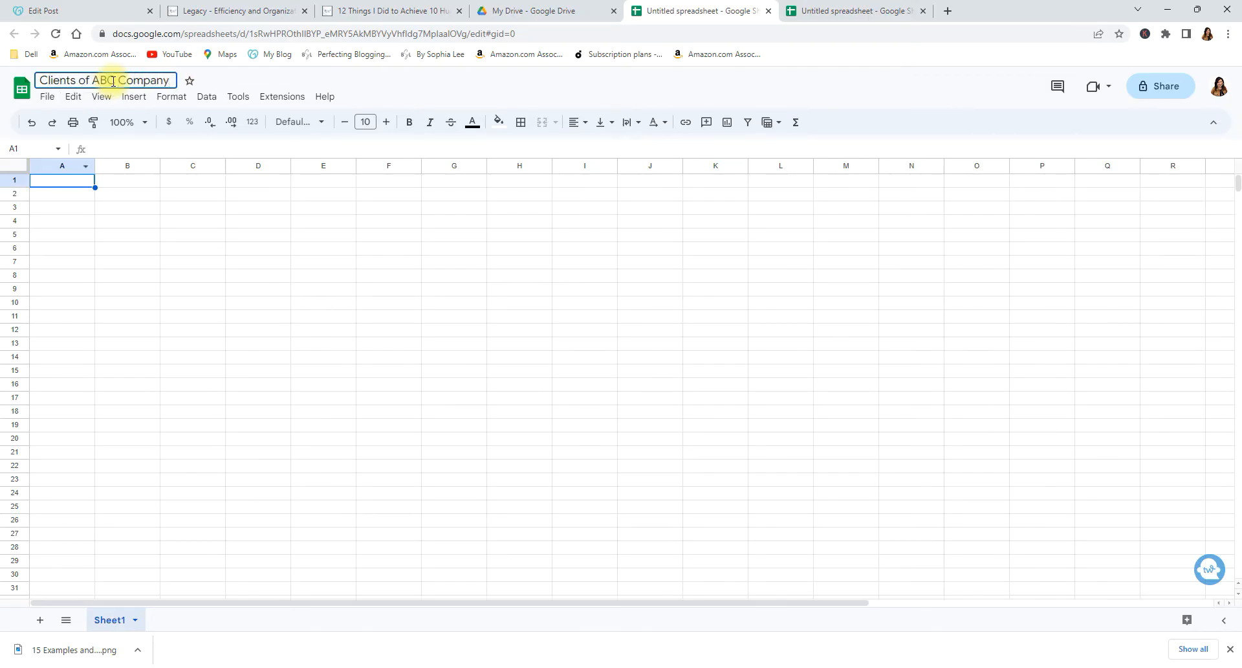
pyautogui.press('Enter')
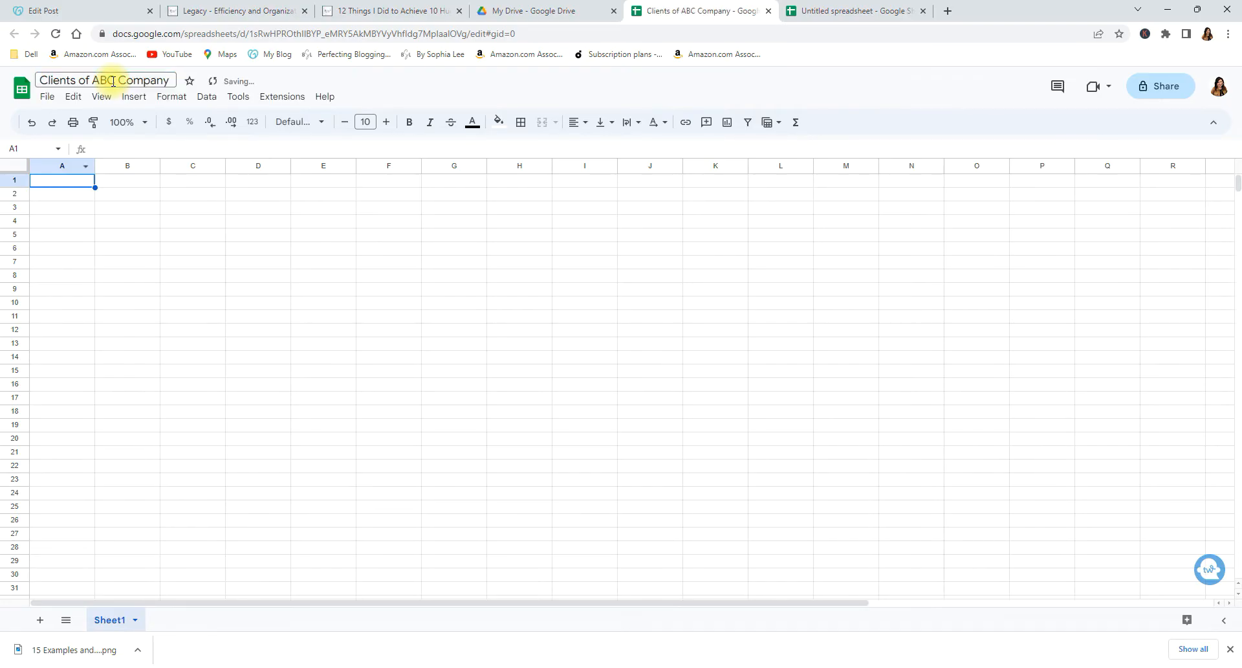
pyautogui.click(62, 180)
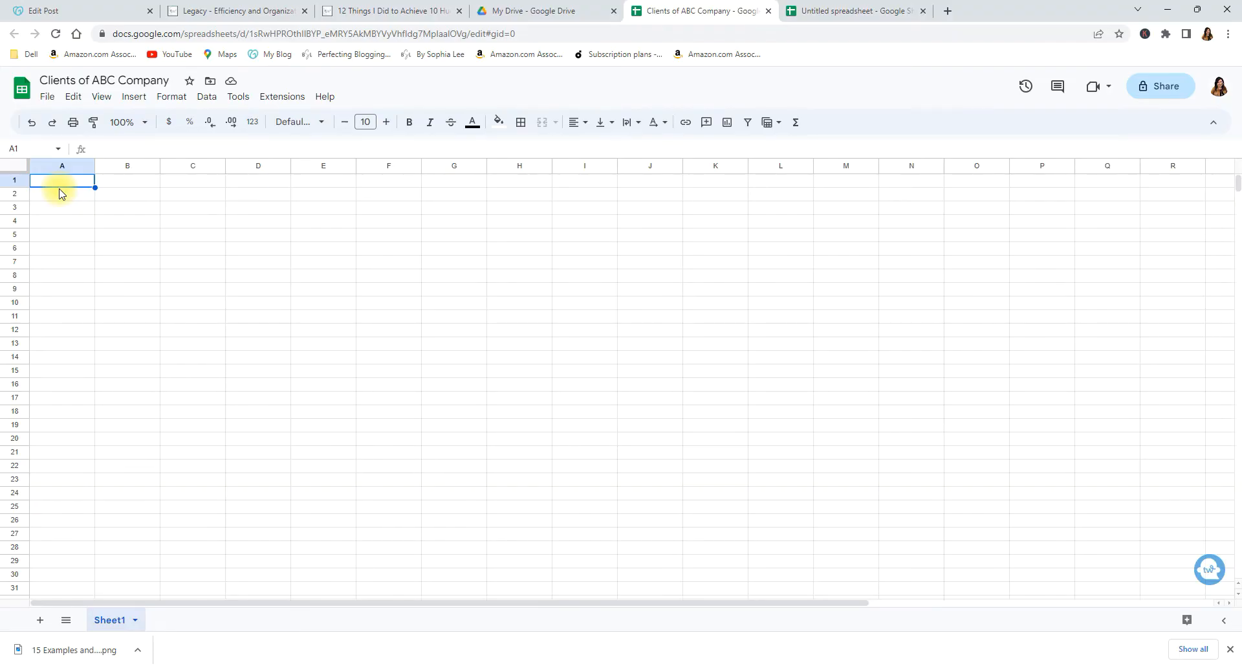
# Enter headers Company Name, Contact Person, Address, Telephone, Email, Social Media Handle, widening columns
pyautogui.write('Company Name')
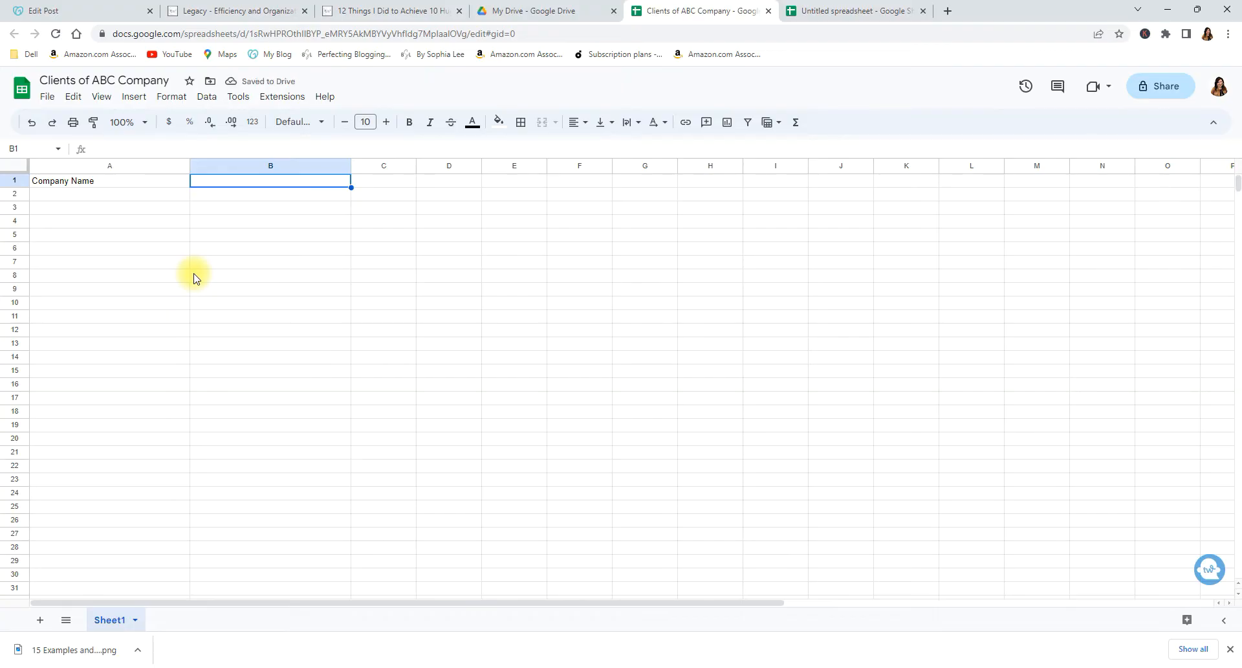
pyautogui.write('Contact Person Last Name')
pyautogui.click(384, 181)
pyautogui.write('Contact Person First Name')
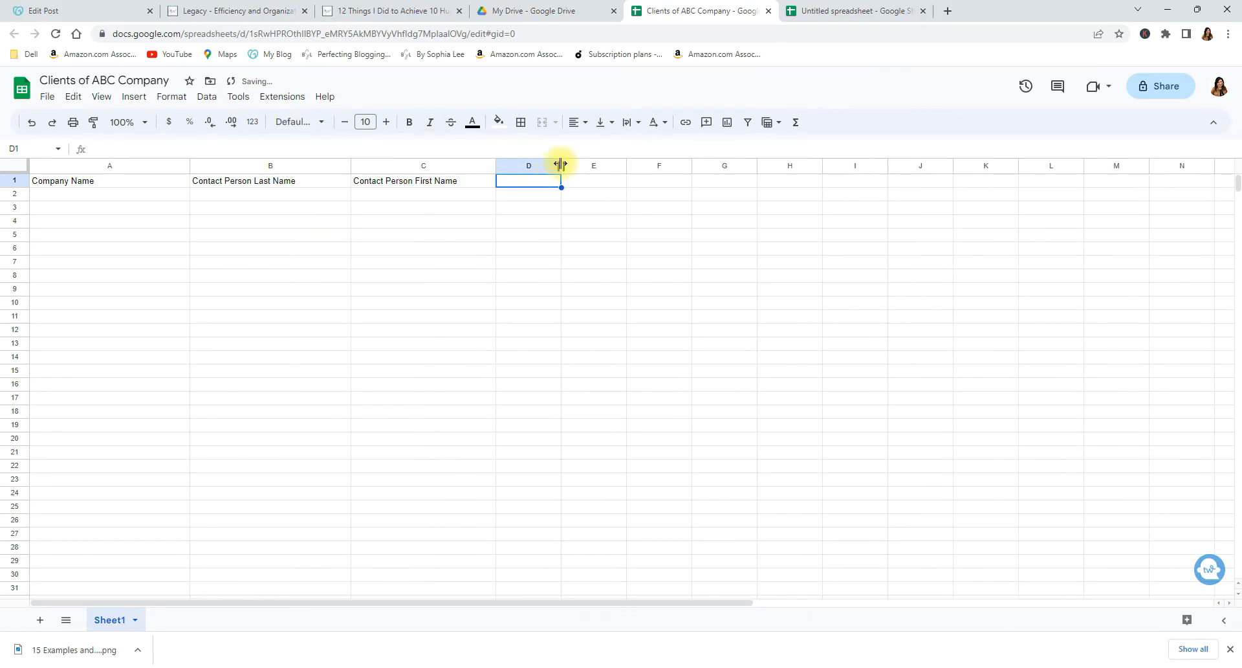
pyautogui.moveTo(561, 165); pyautogui.dragTo(680, 165)
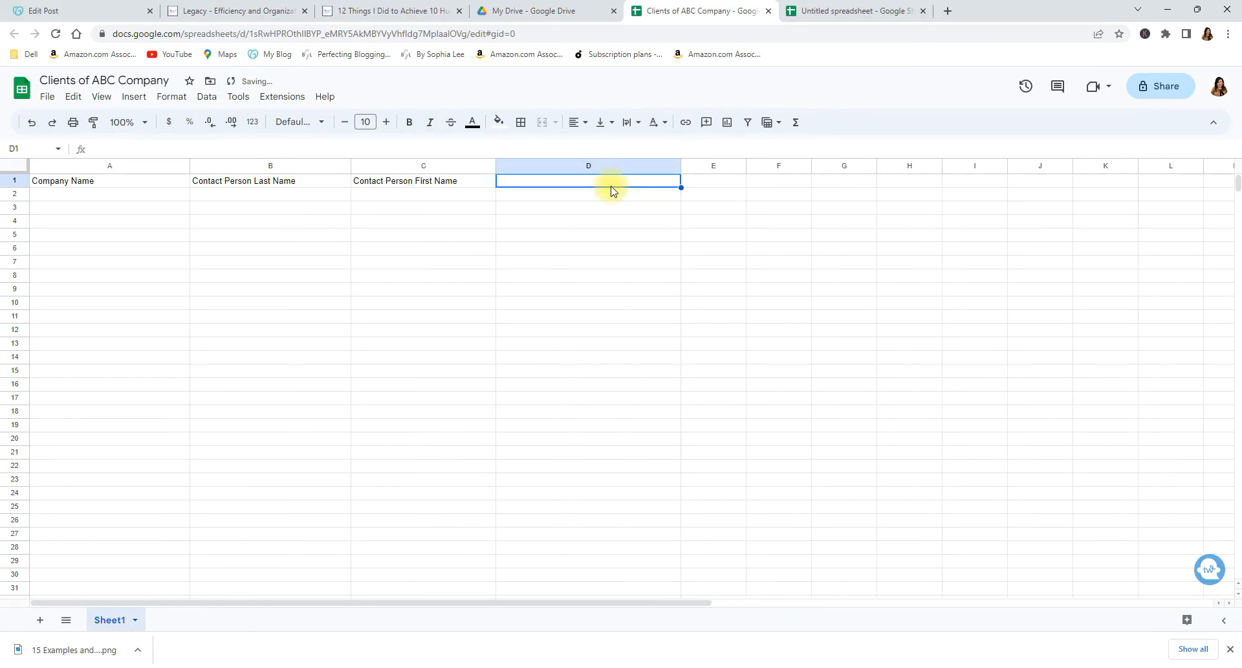
pyautogui.write('Address')
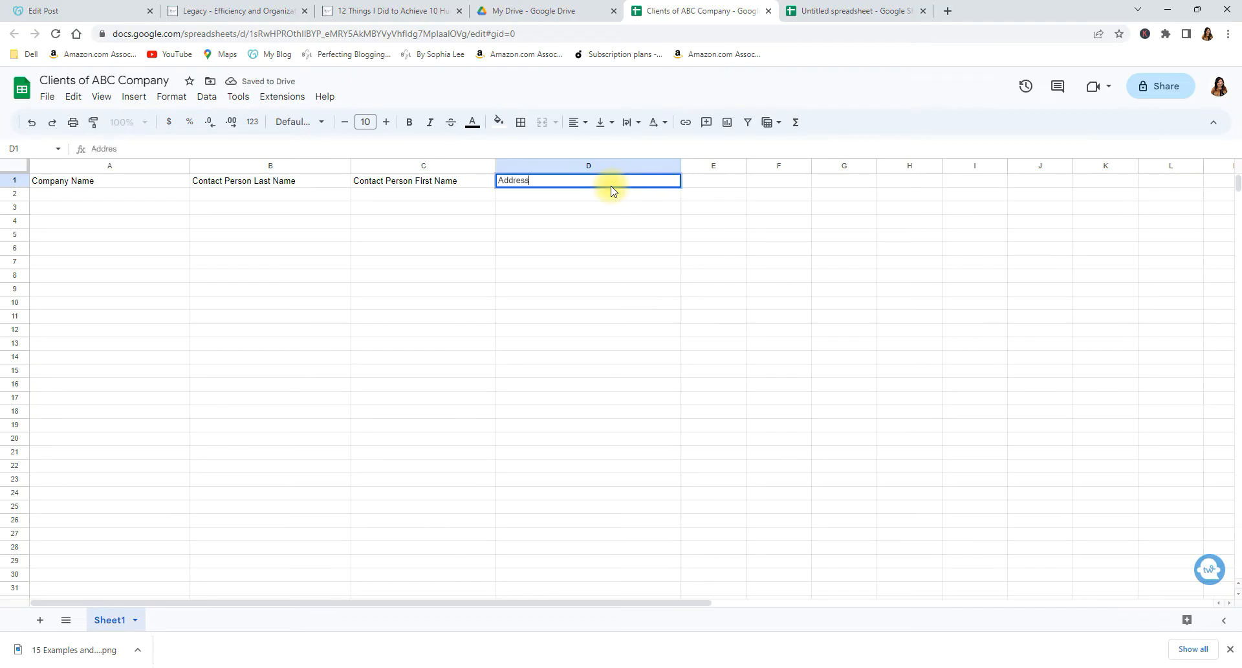
pyautogui.write('Telephone')
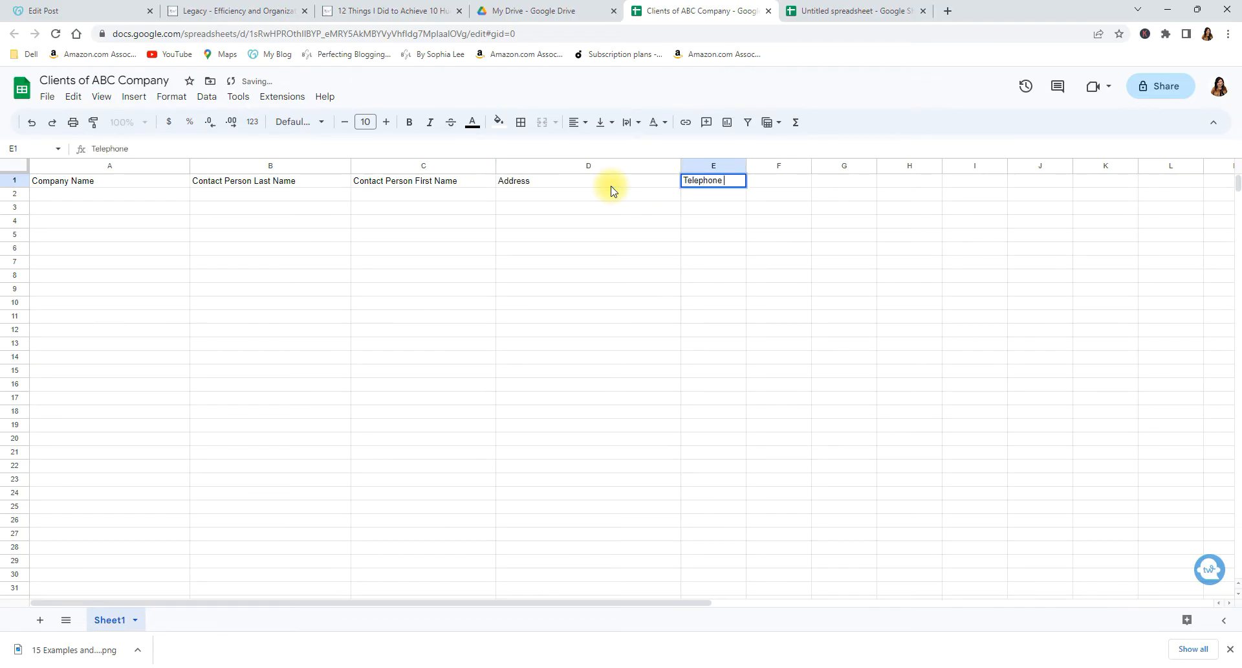
pyautogui.write('Email')
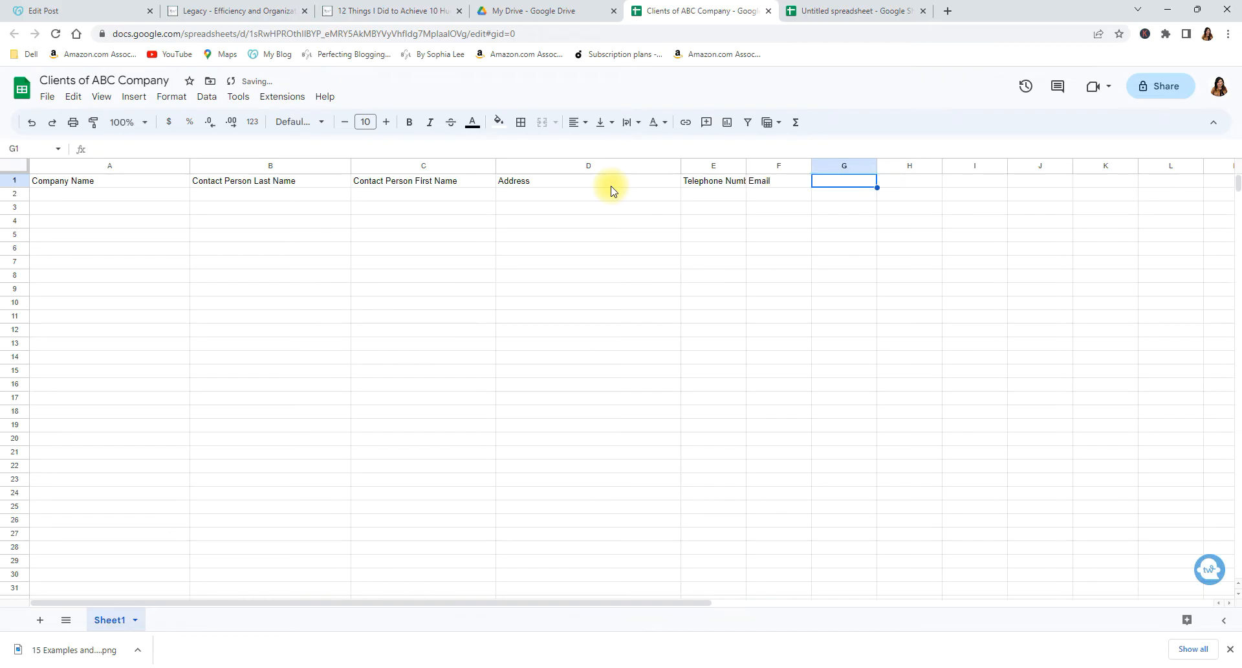
pyautogui.write('Social Media')
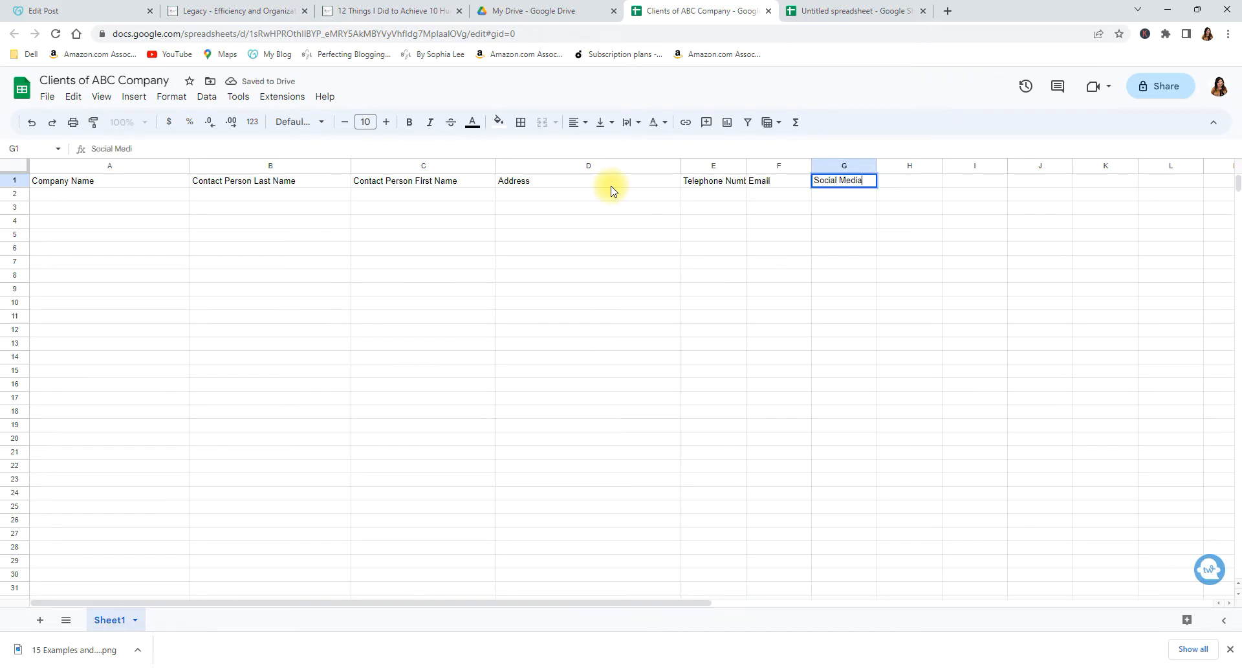
pyautogui.write('Handle')
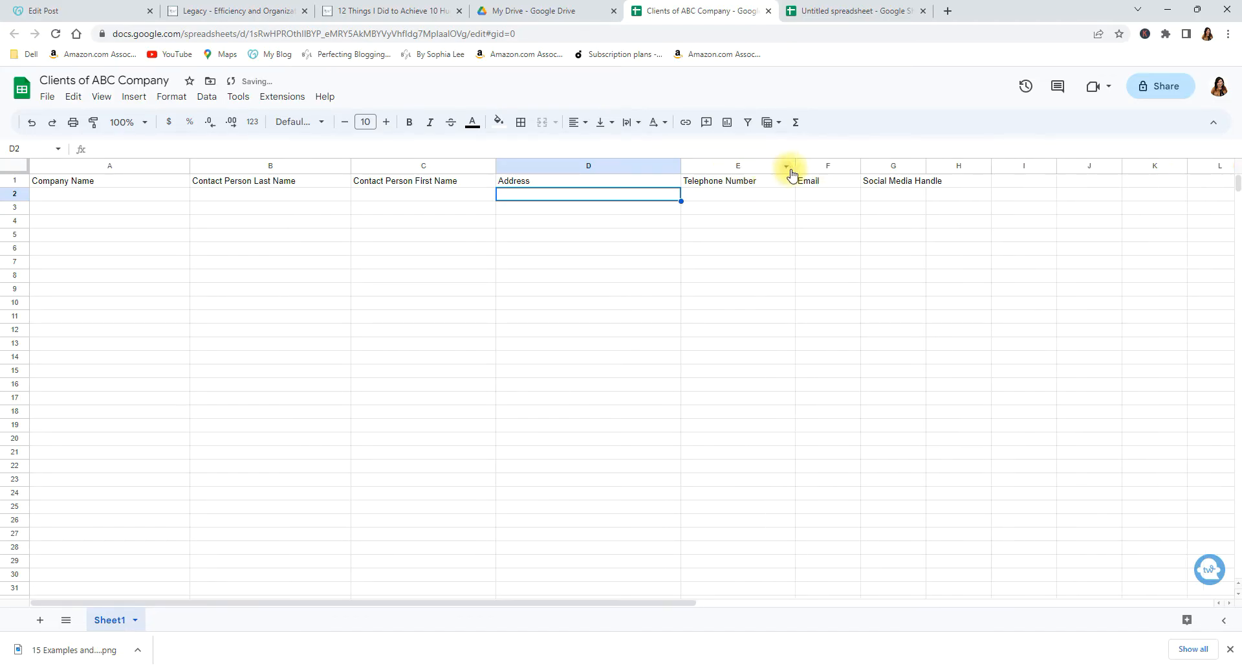
pyautogui.moveTo(917, 172)
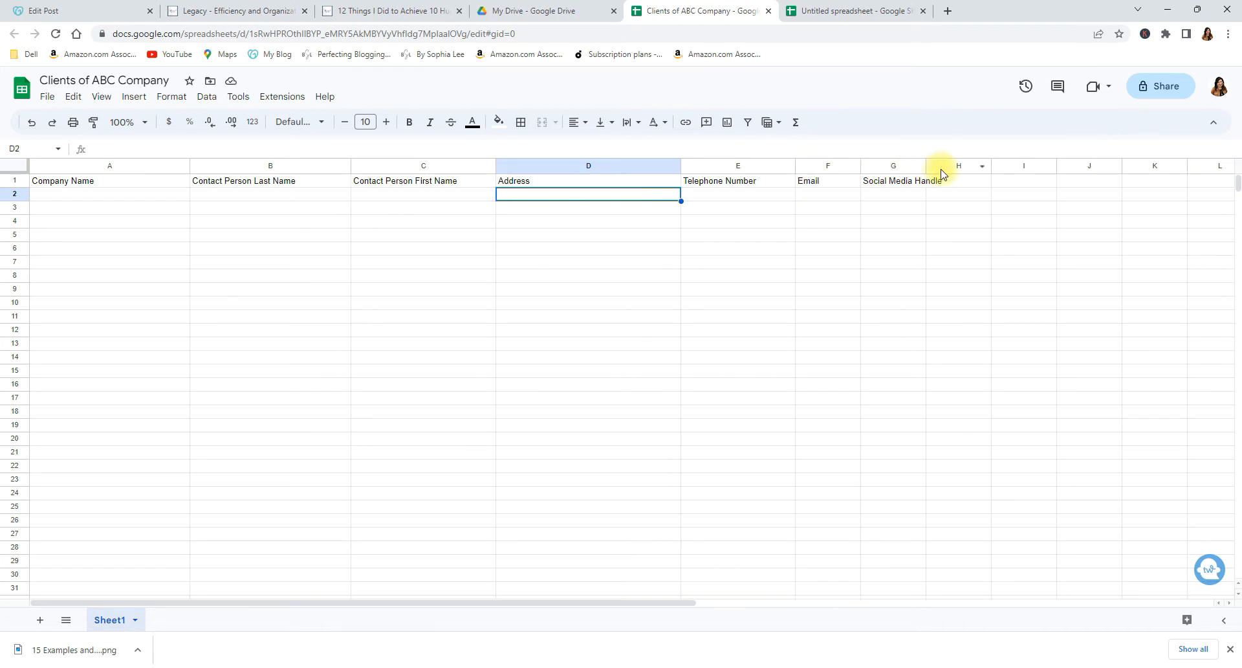
pyautogui.moveTo(926, 166)
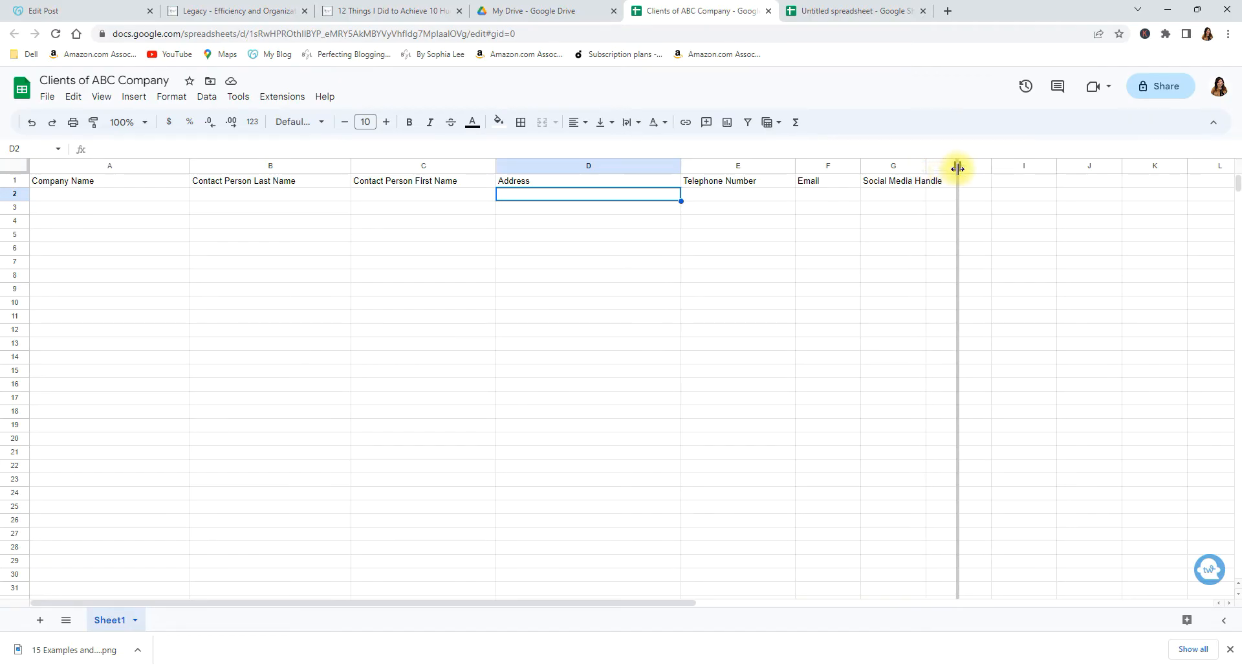
# Widen column G so the Social Media Handle header displays in full
pyautogui.moveTo(957, 167); pyautogui.dragTo(969, 167)
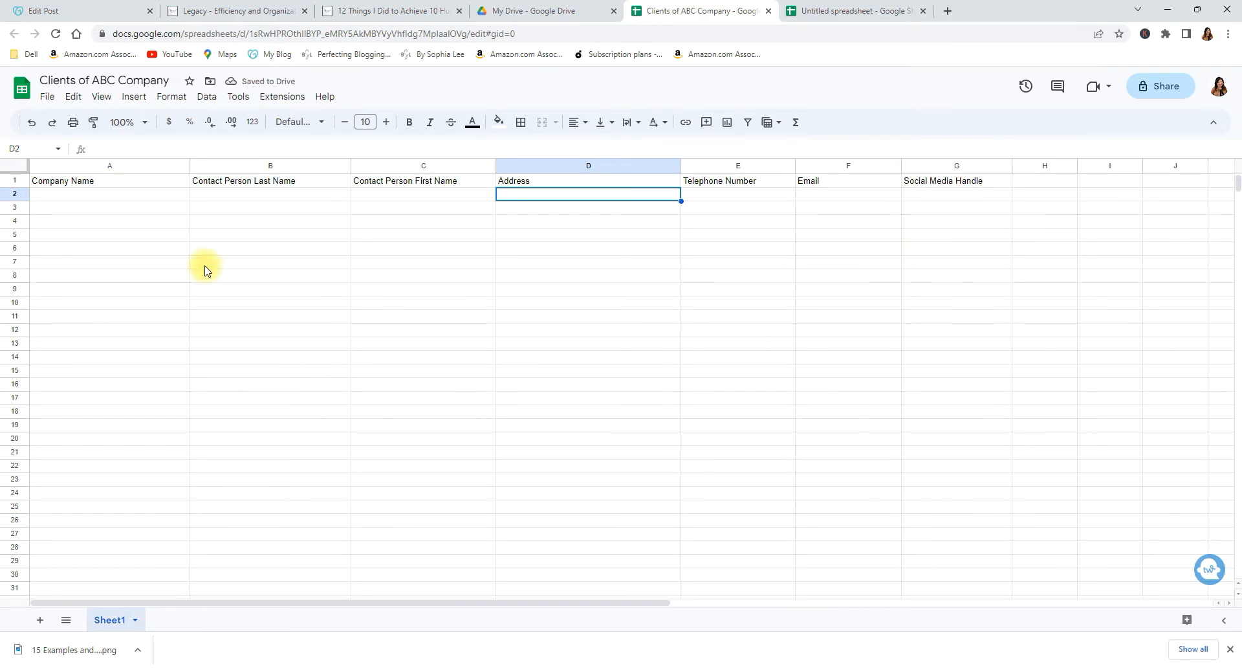
pyautogui.click(110, 194)
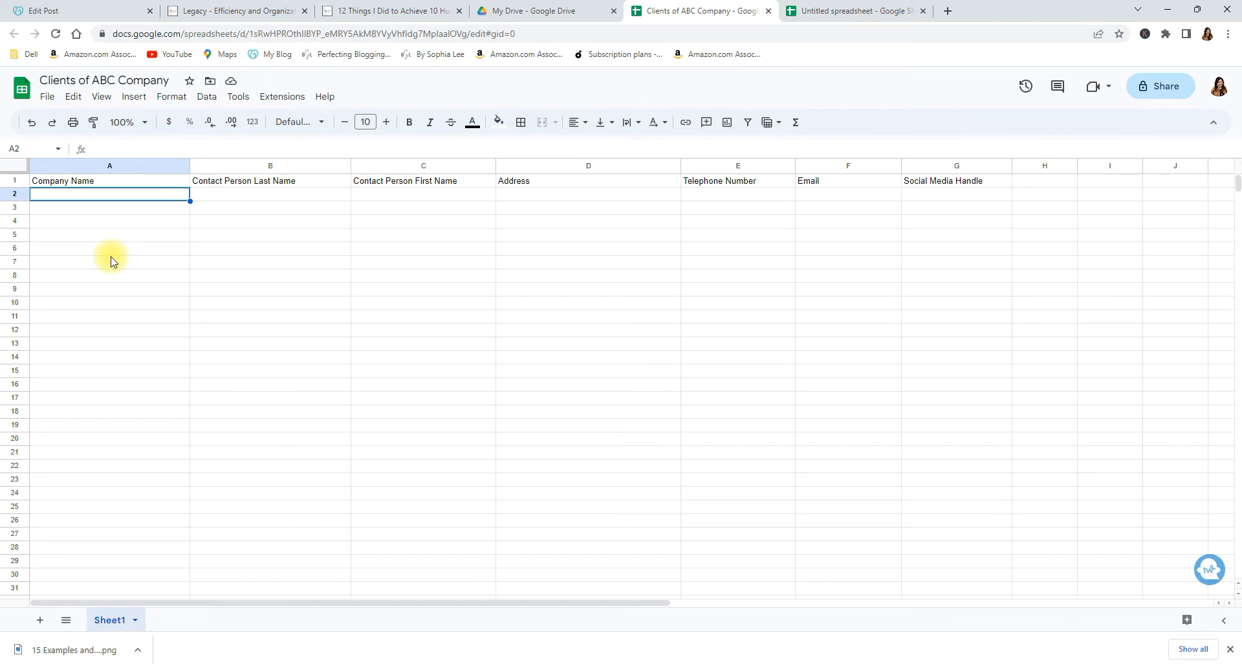
# Enter three company names in column A, ending with Allen's Towing in A4
pyautogui.write('Jackson')
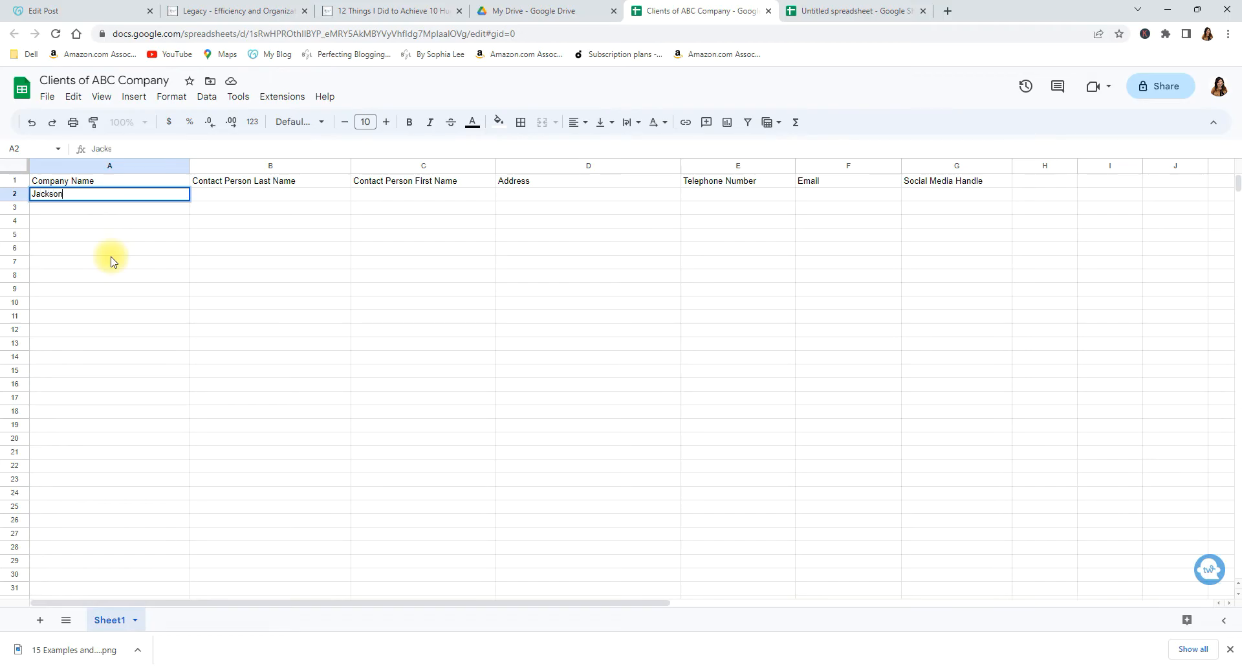
pyautogui.write('Market')
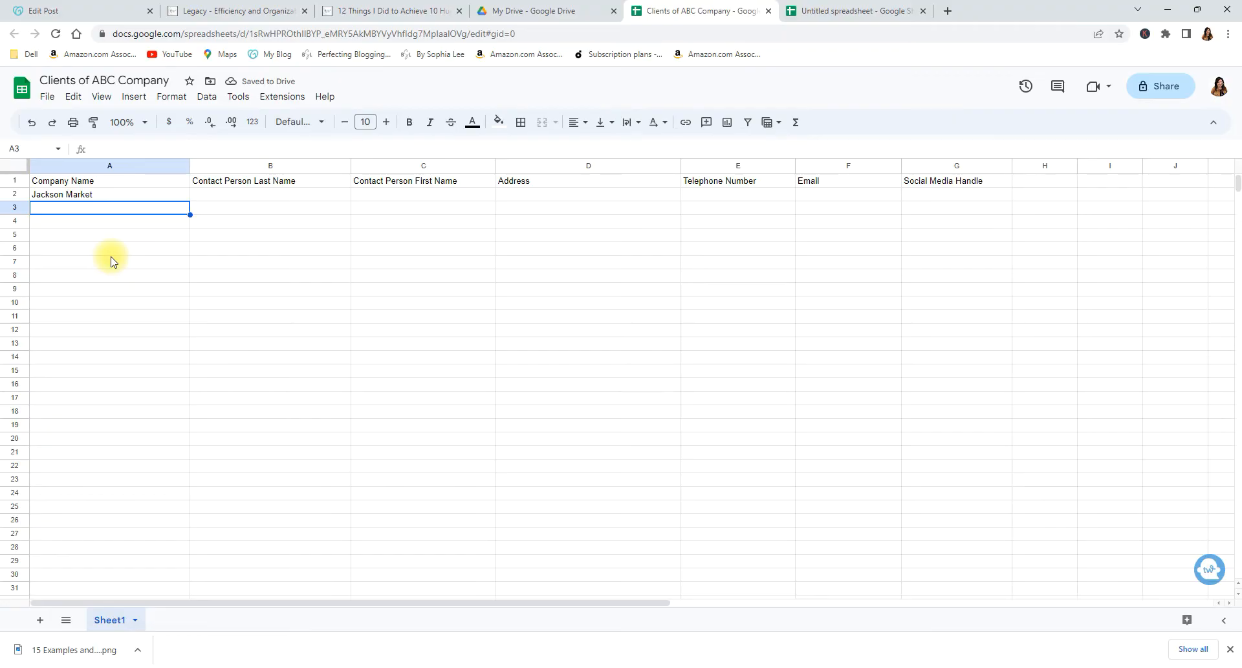
pyautogui.write('Joe the Hand')
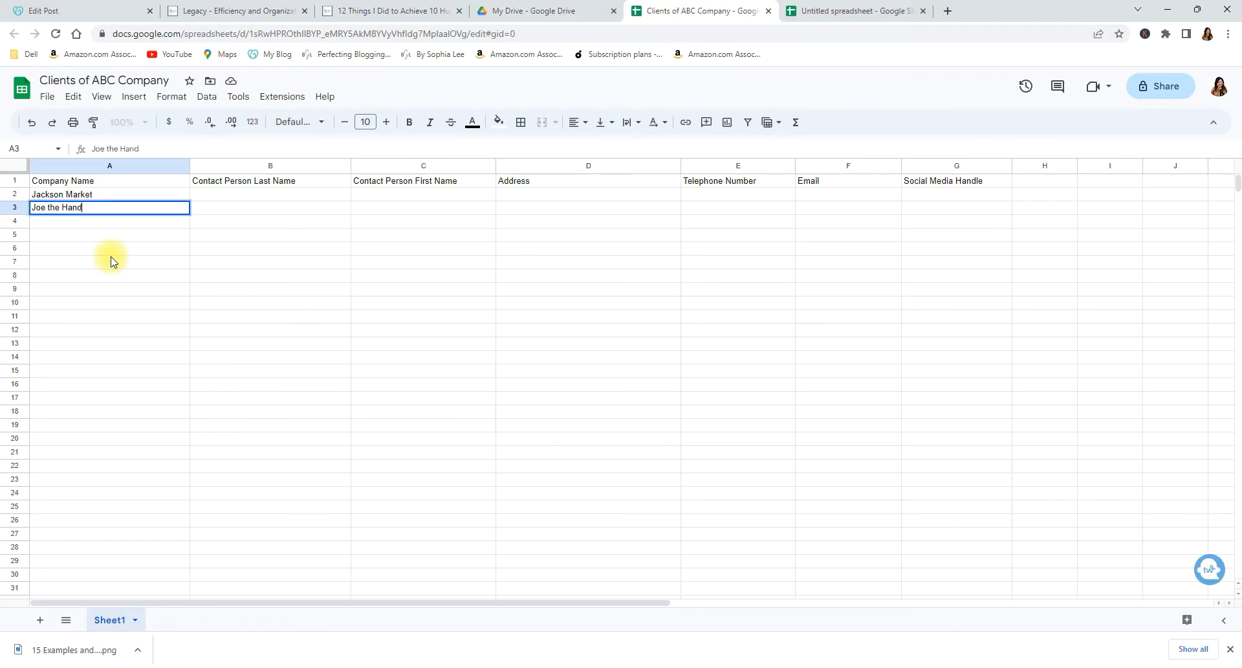
pyautogui.press('enter')
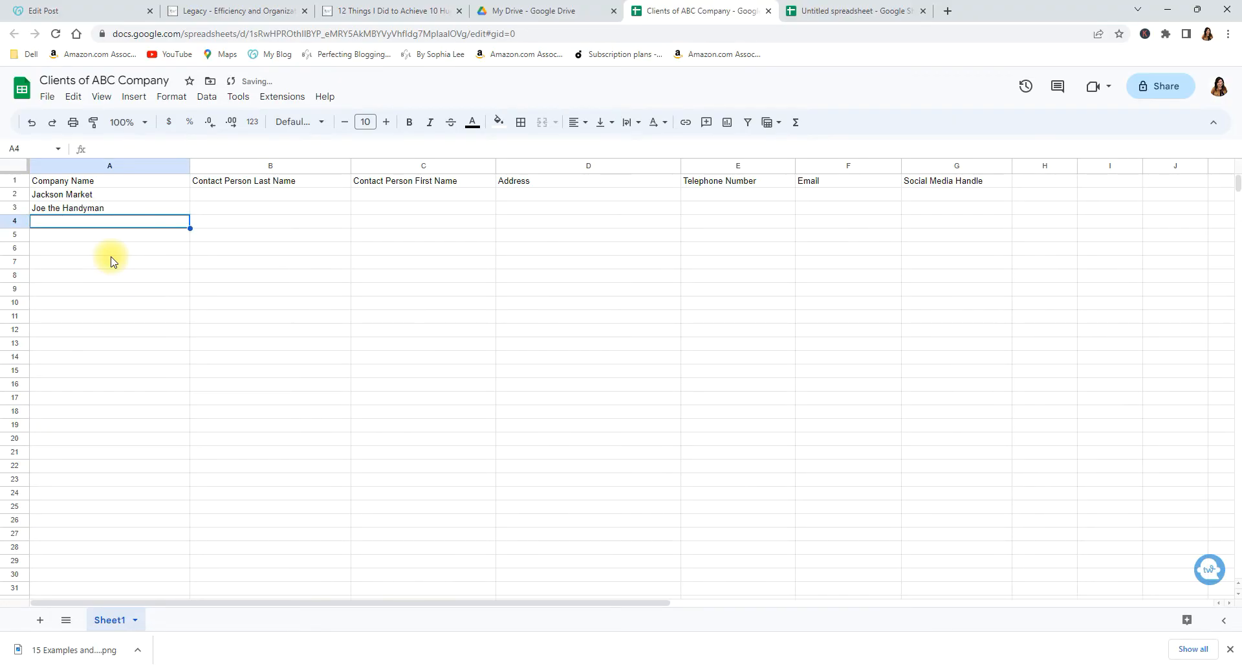
pyautogui.write("Allen's Tow")
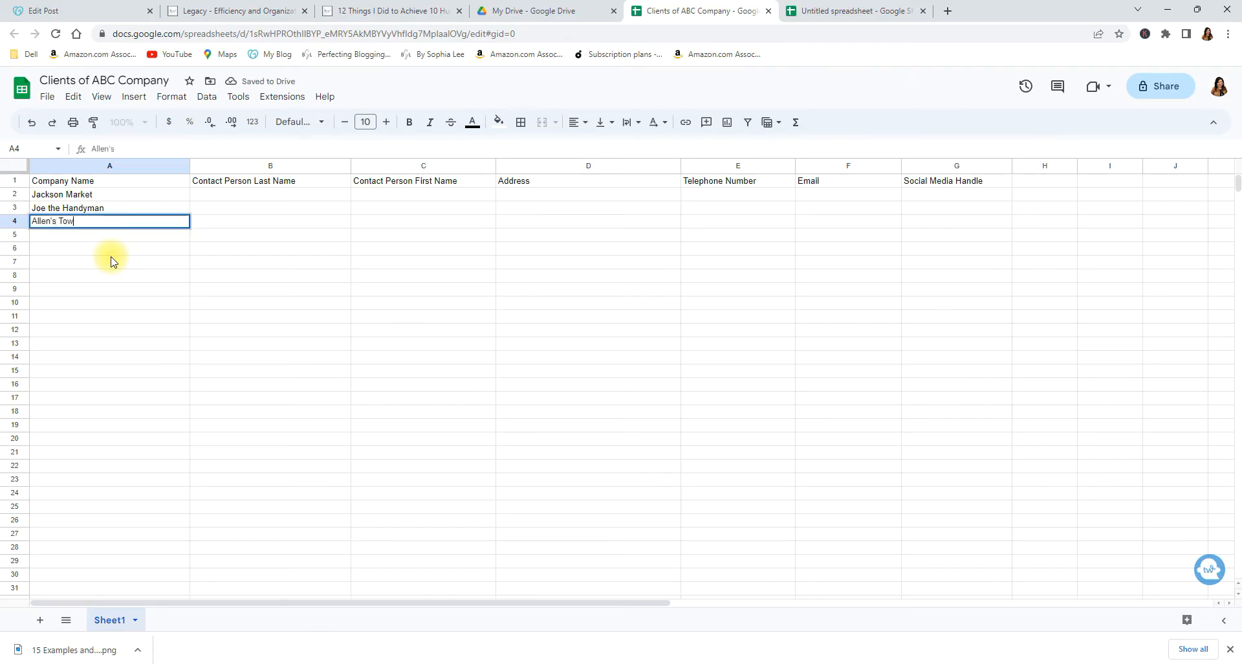
pyautogui.press('enter')
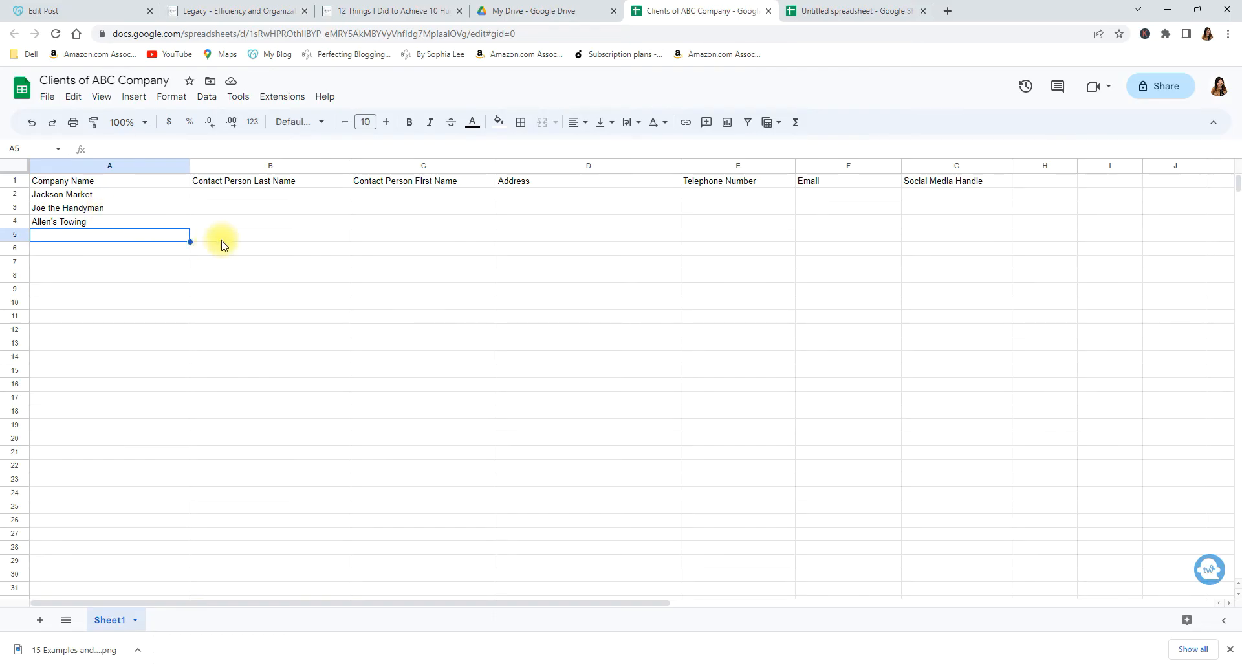
pyautogui.click(271, 234)
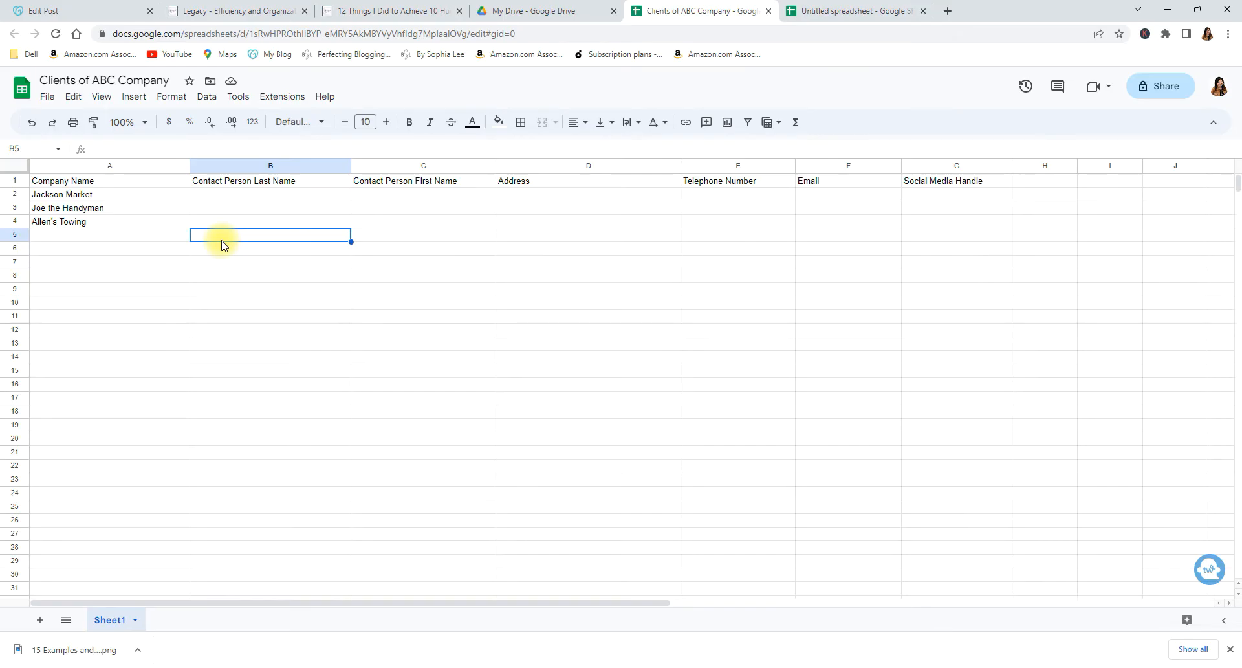
pyautogui.write('M')
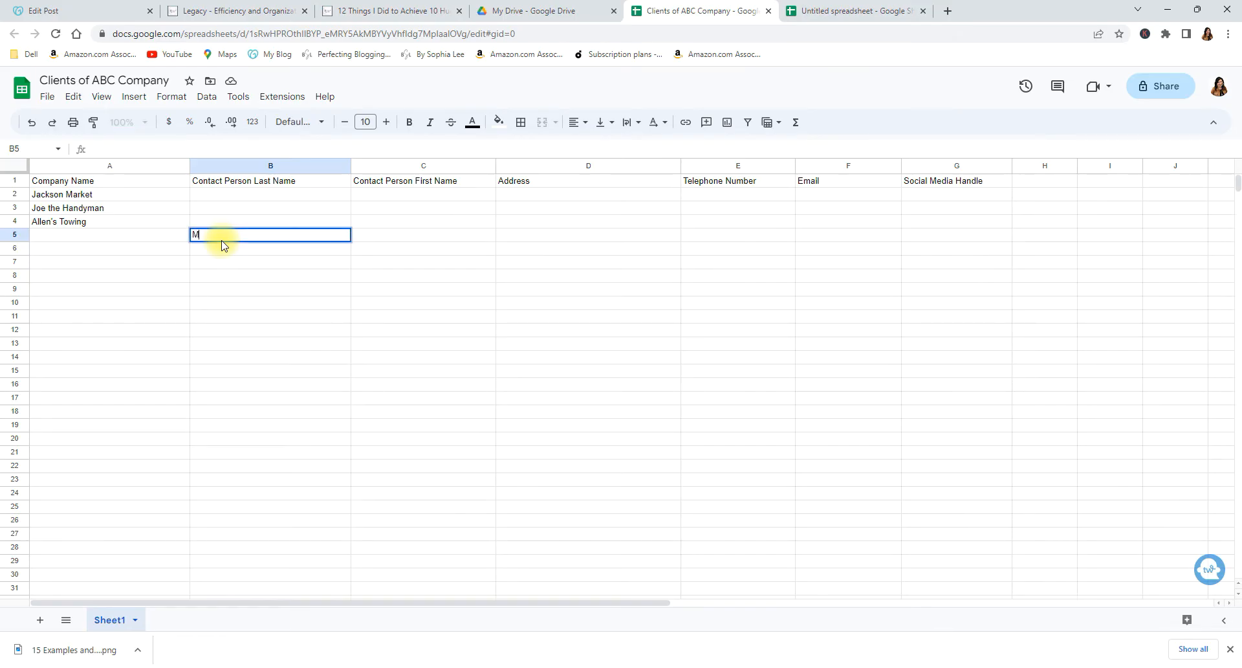
pyautogui.write('Kassie')
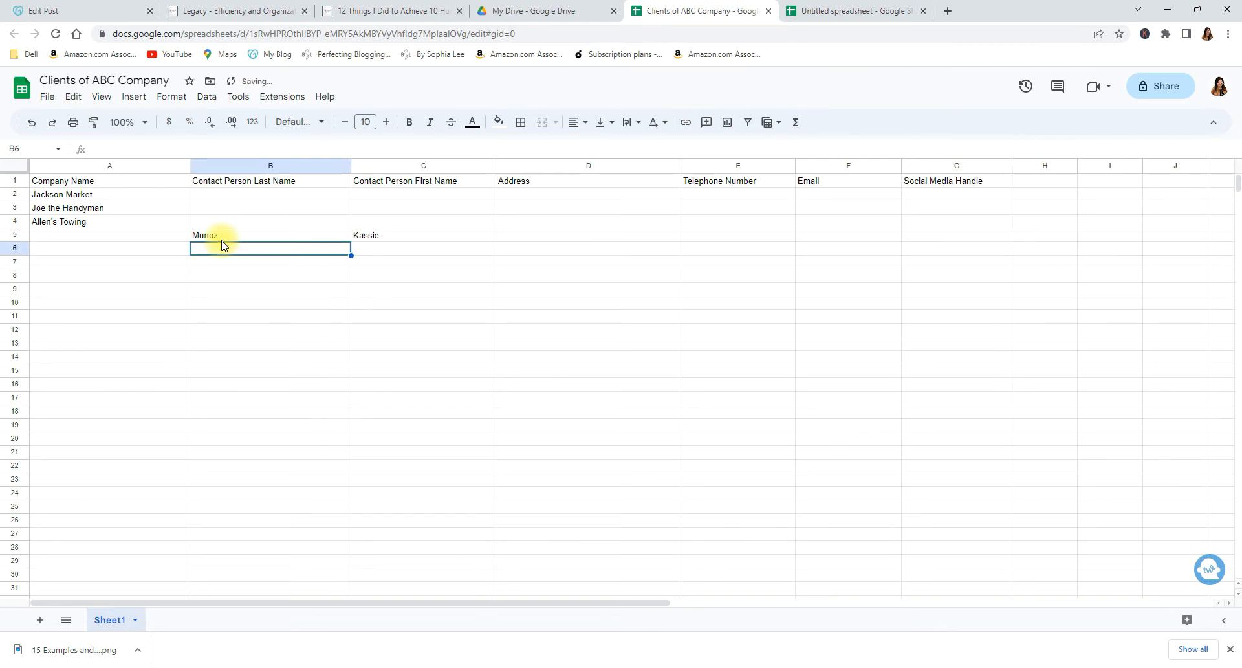
pyautogui.moveTo(515, 266)
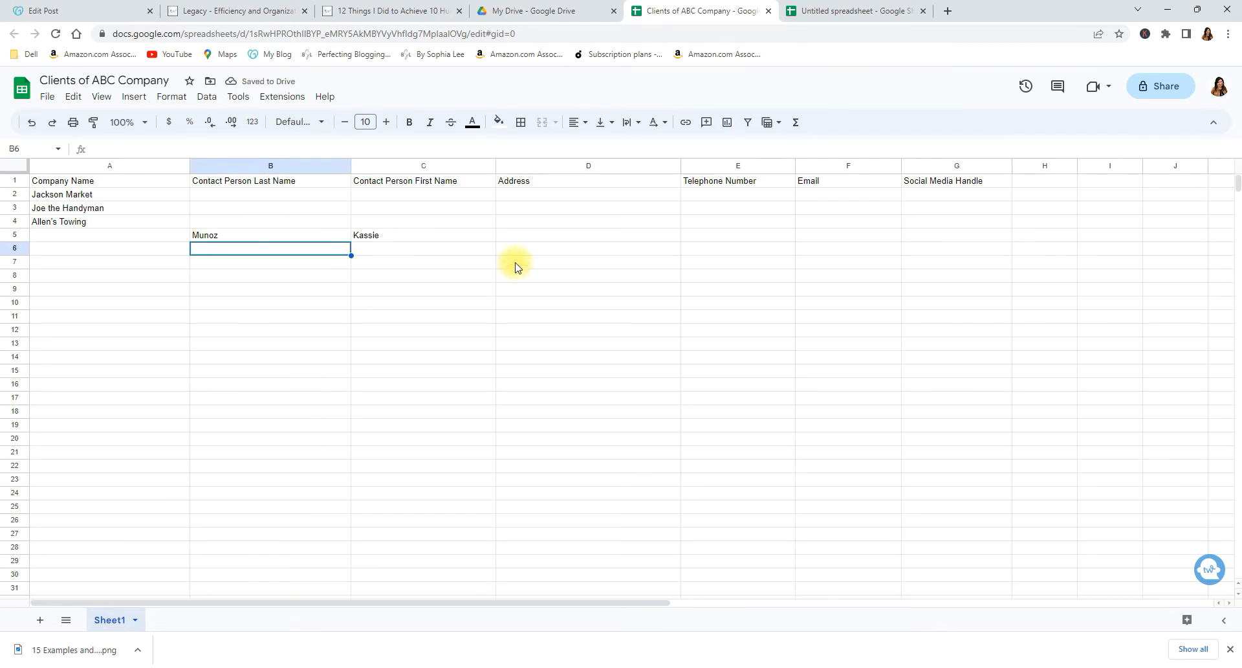
pyautogui.click(588, 234)
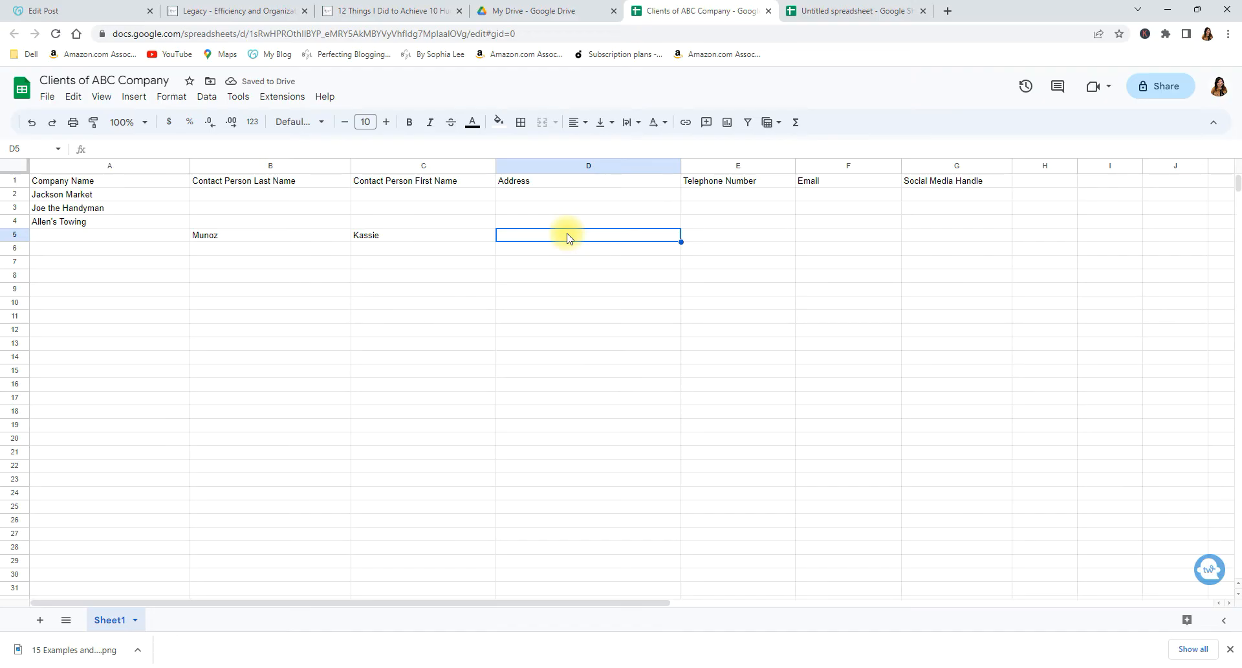
pyautogui.click(846, 234)
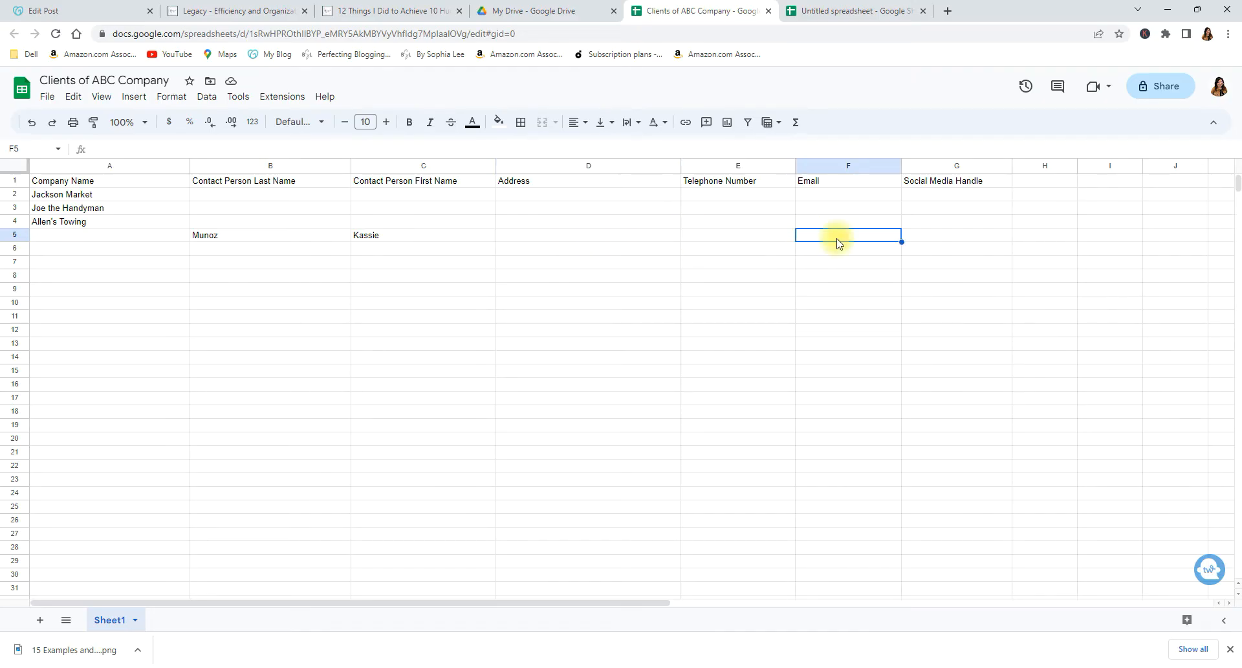
pyautogui.click(955, 234)
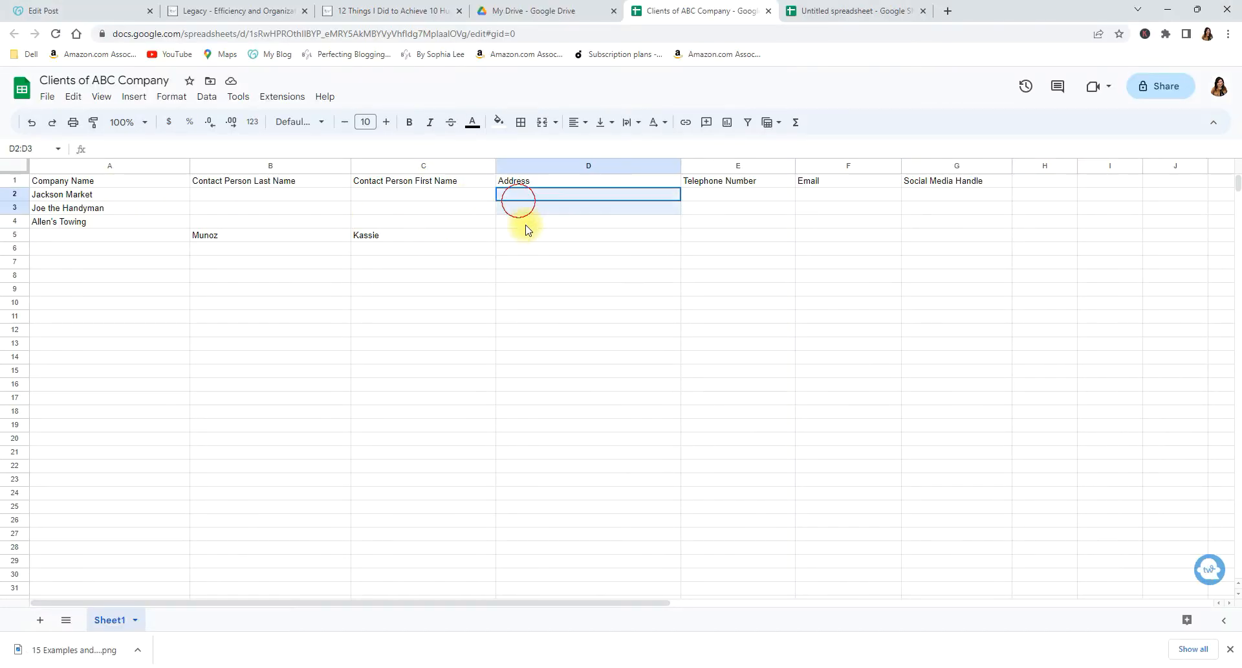
pyautogui.moveTo(517, 194); pyautogui.dragTo(588, 248)
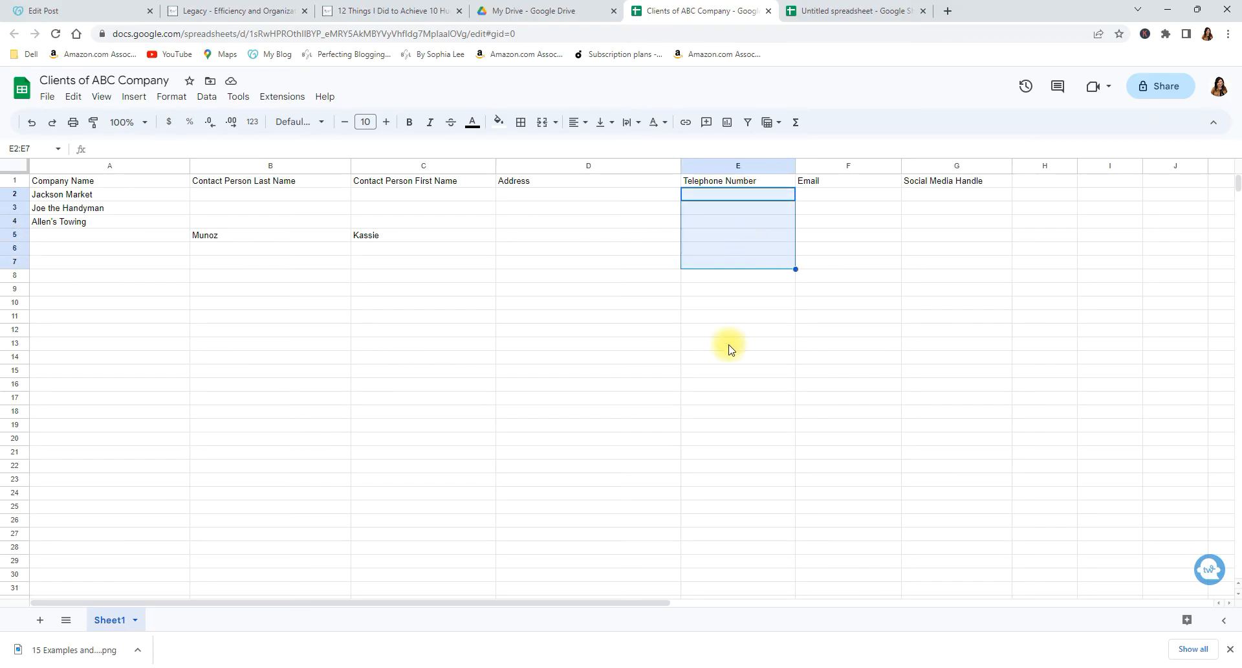
pyautogui.moveTo(778, 294)
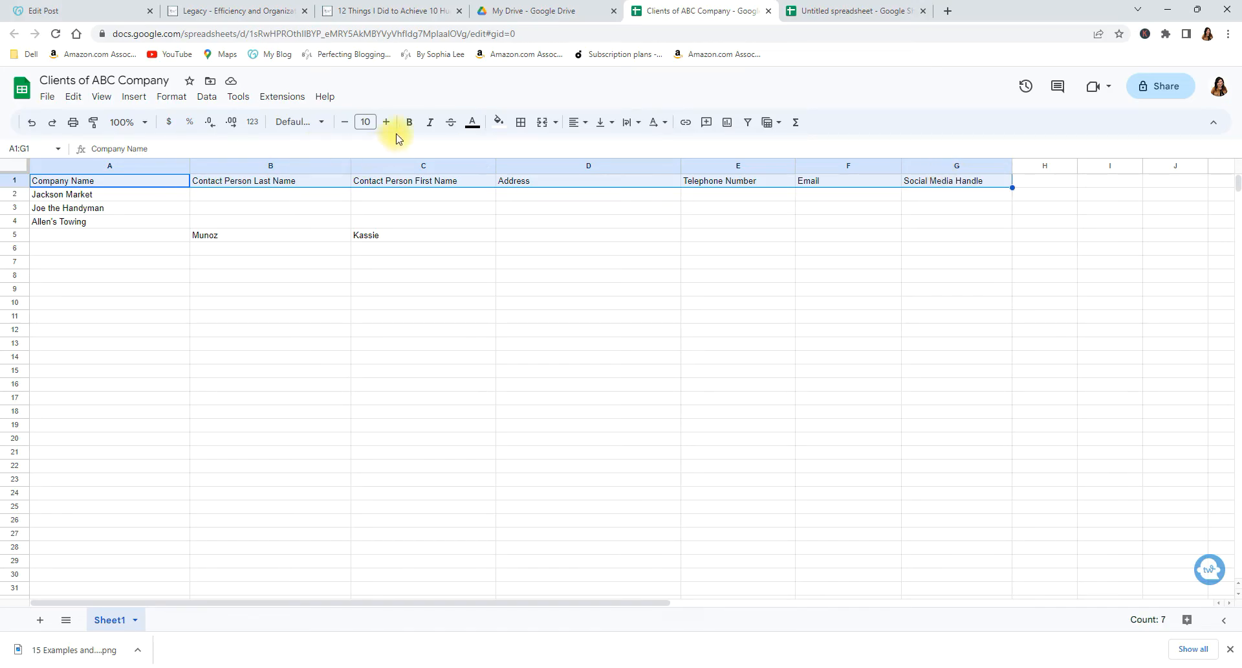
# Apply bold to the seven headings in A1:G1
pyautogui.click(409, 122)
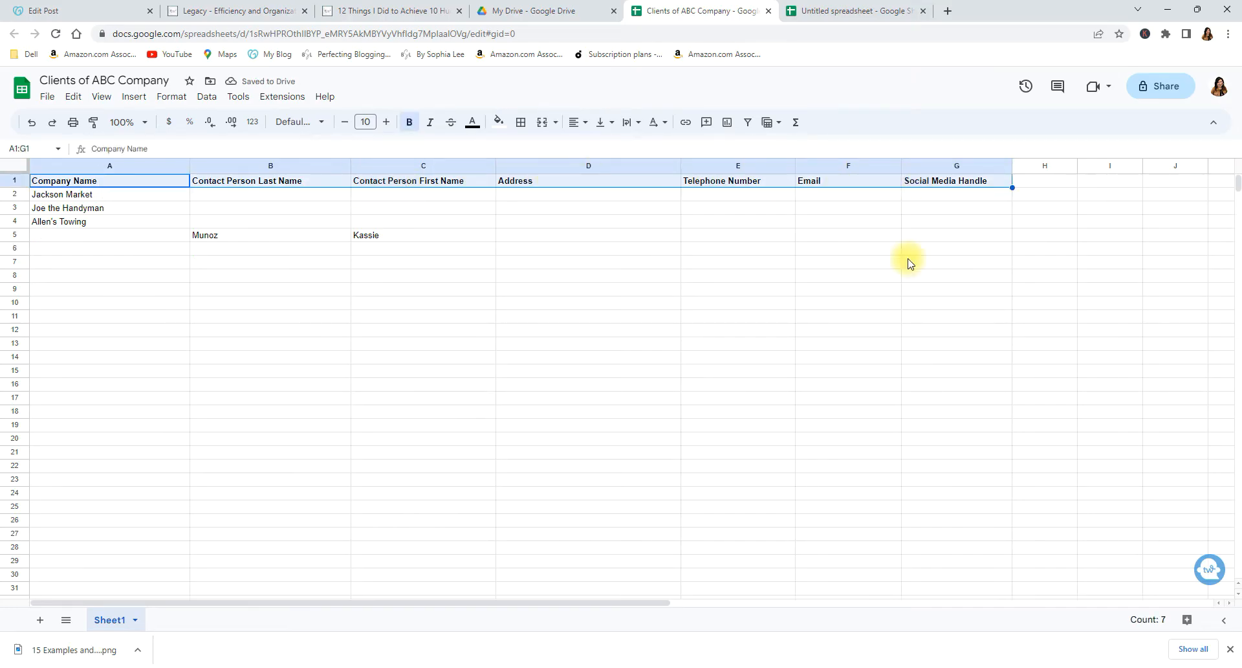
pyautogui.moveTo(384, 168)
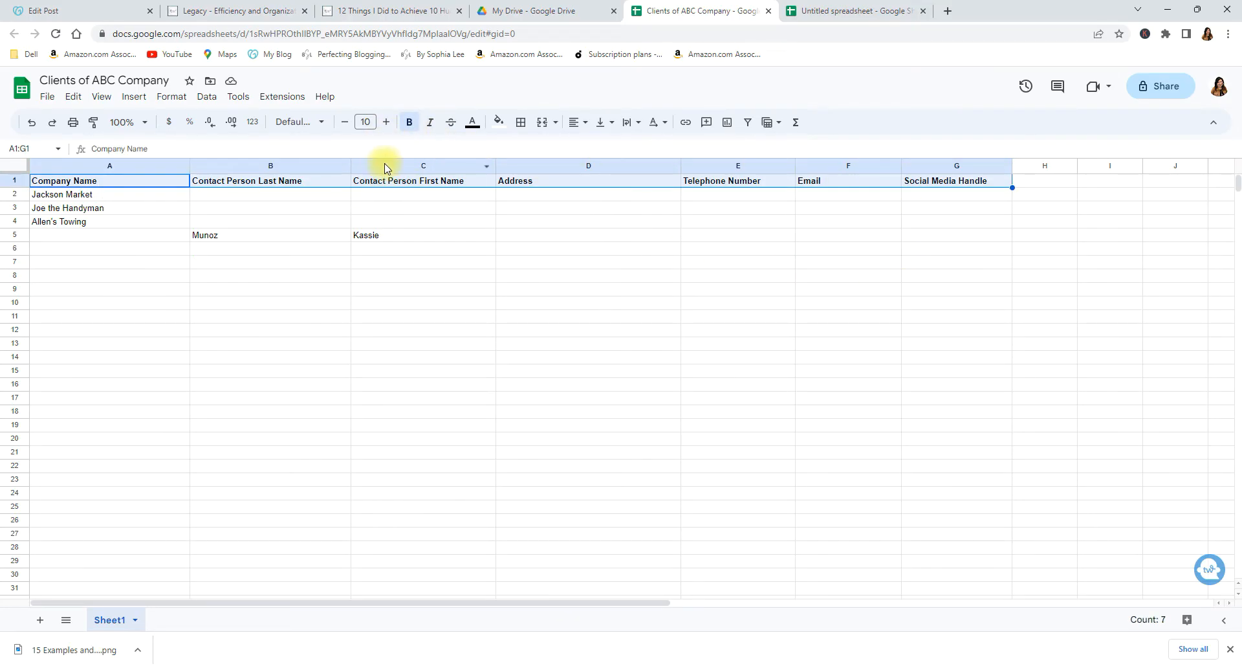
pyautogui.moveTo(497, 121)
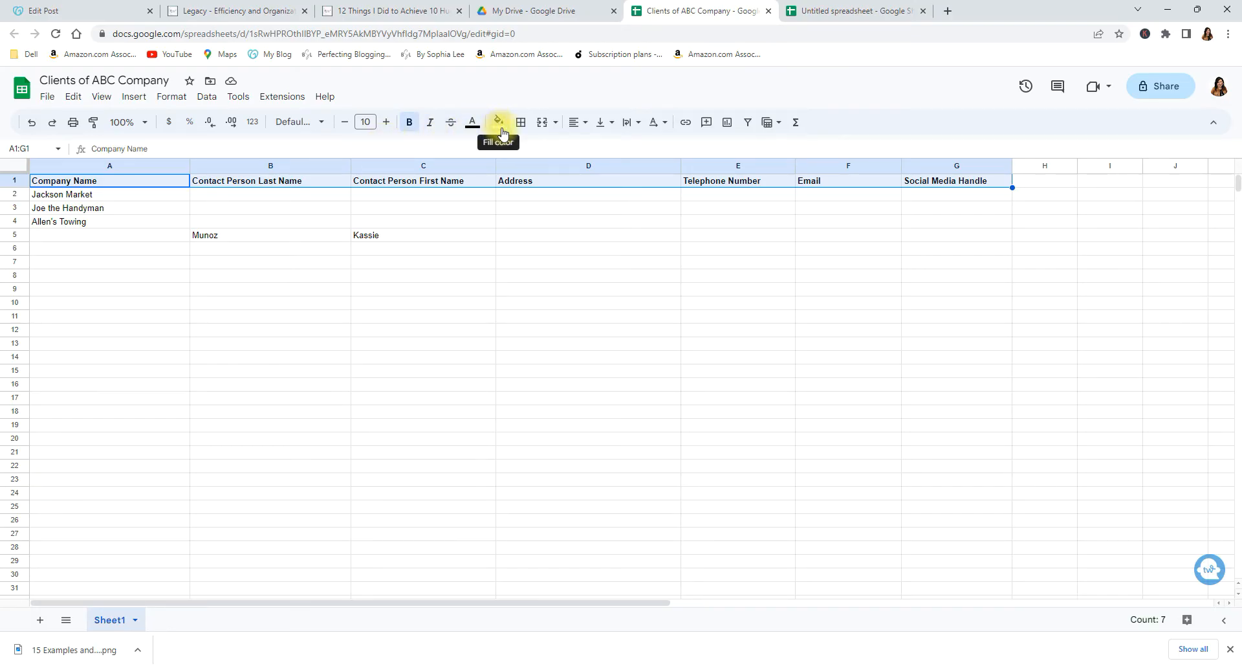
# Fill the A1:G1 header cells with a light beige background
pyautogui.click(498, 122)
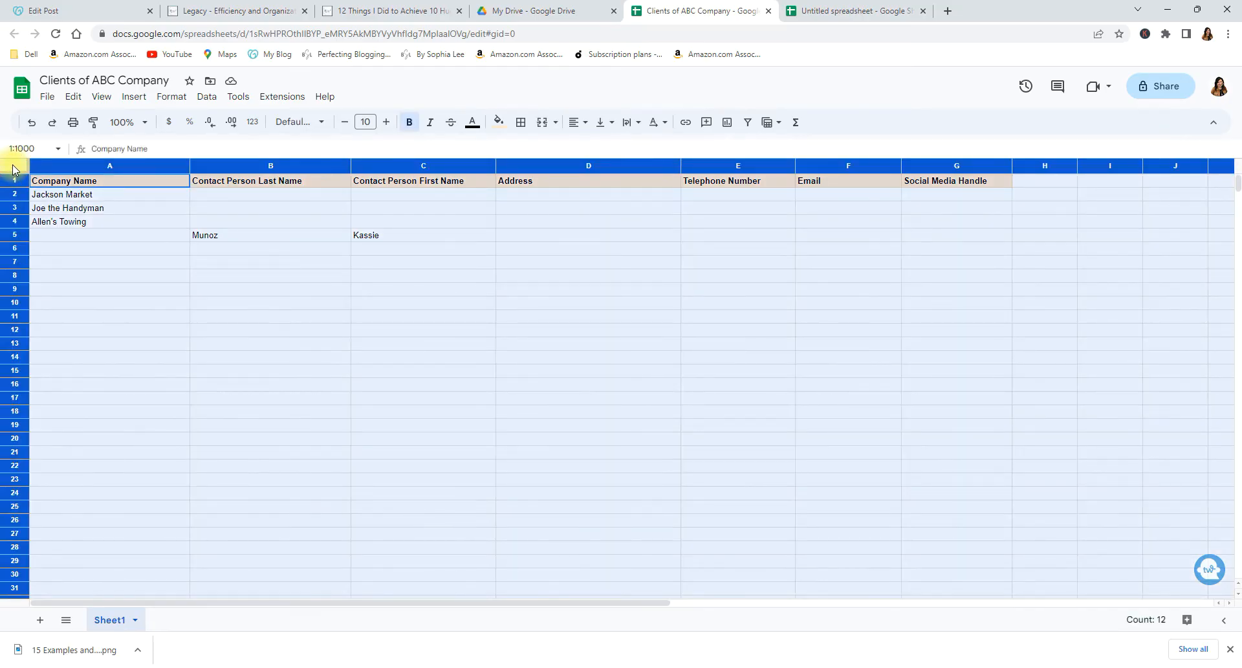
# Raise the font size of all cells to 12
pyautogui.click(386, 122)
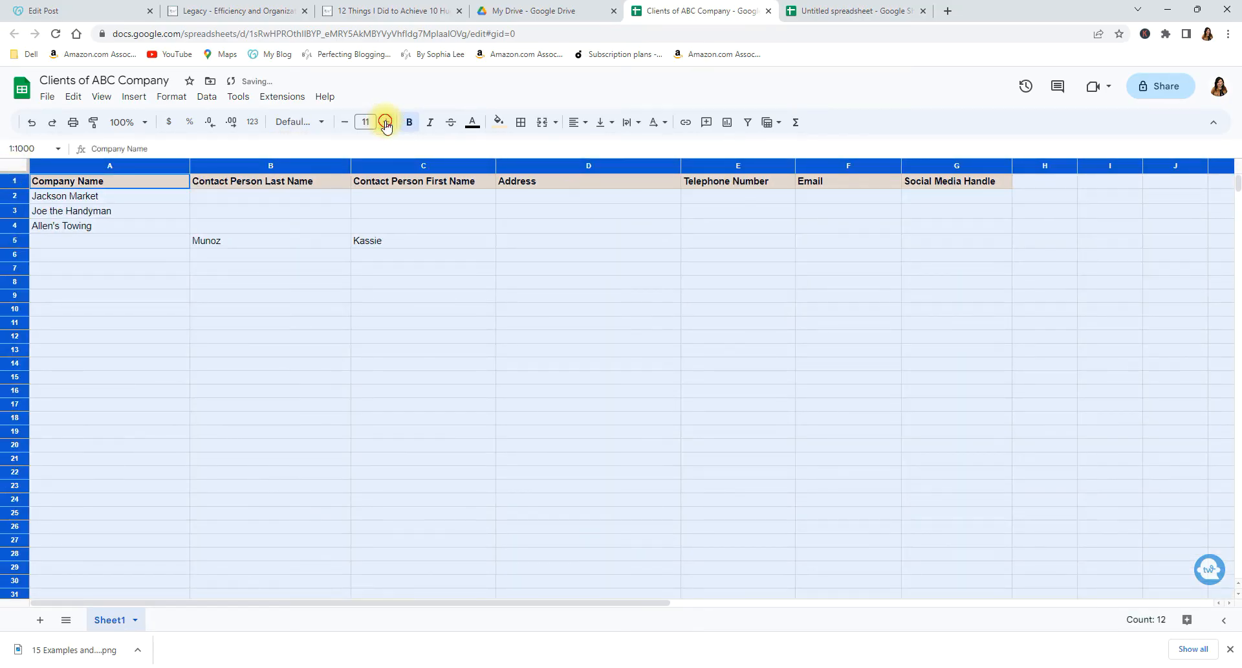
pyautogui.click(386, 123)
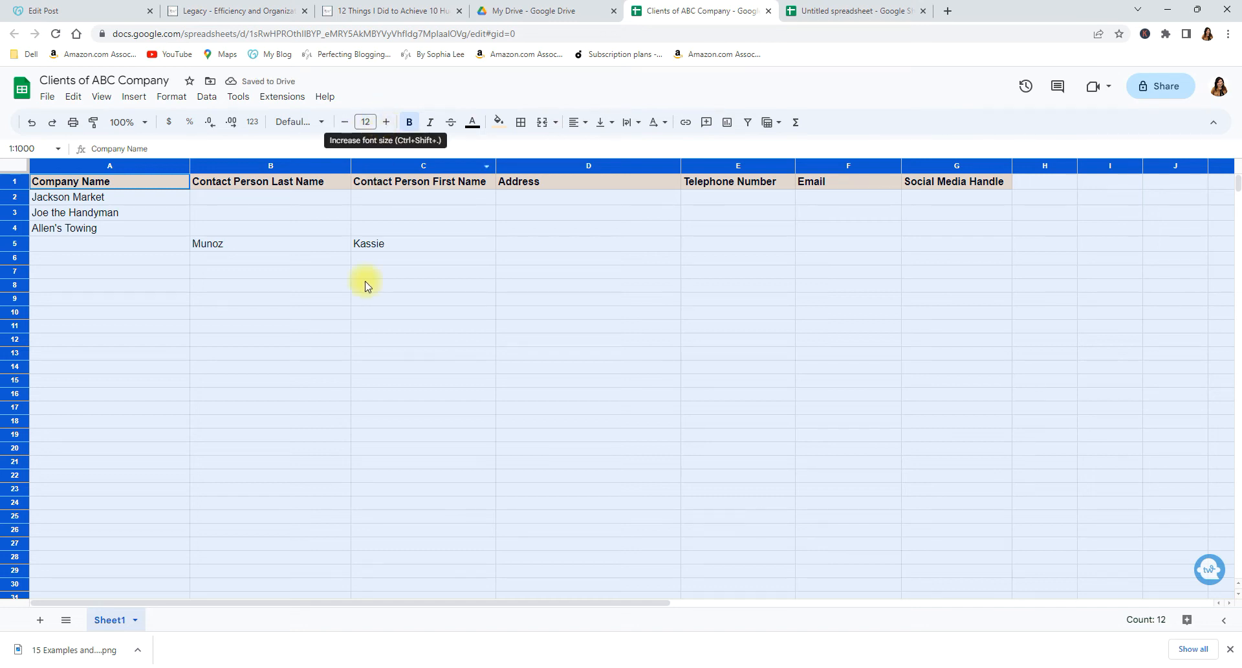
pyautogui.moveTo(390, 353)
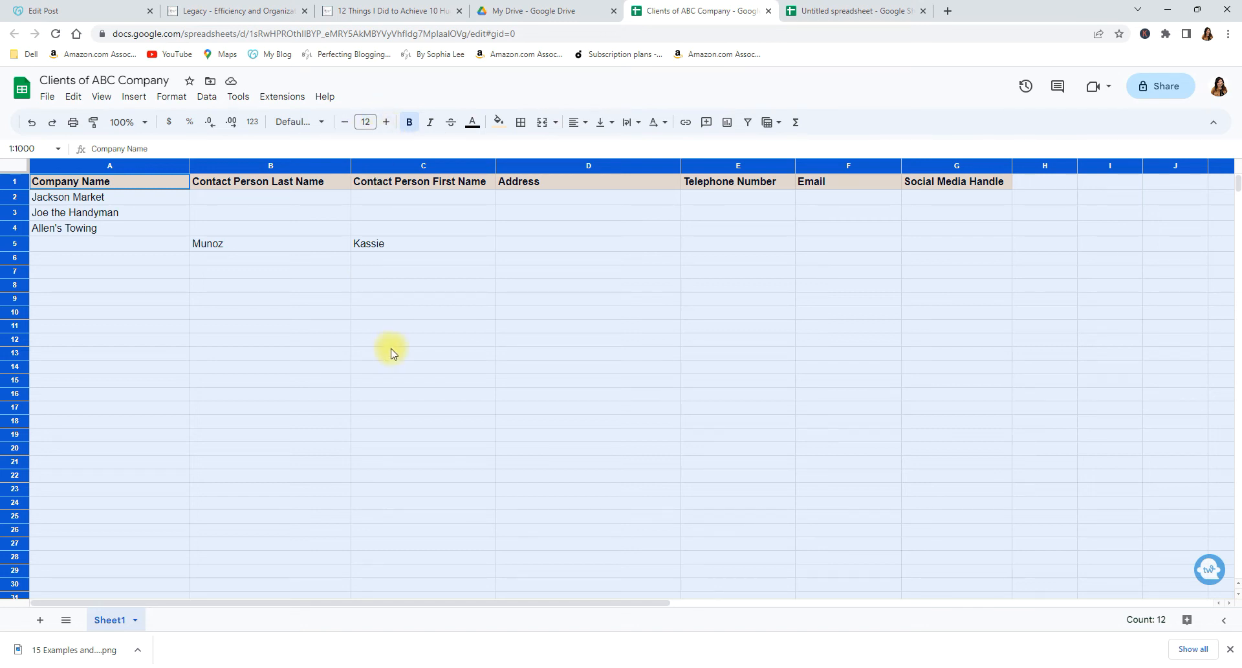
pyautogui.click(271, 353)
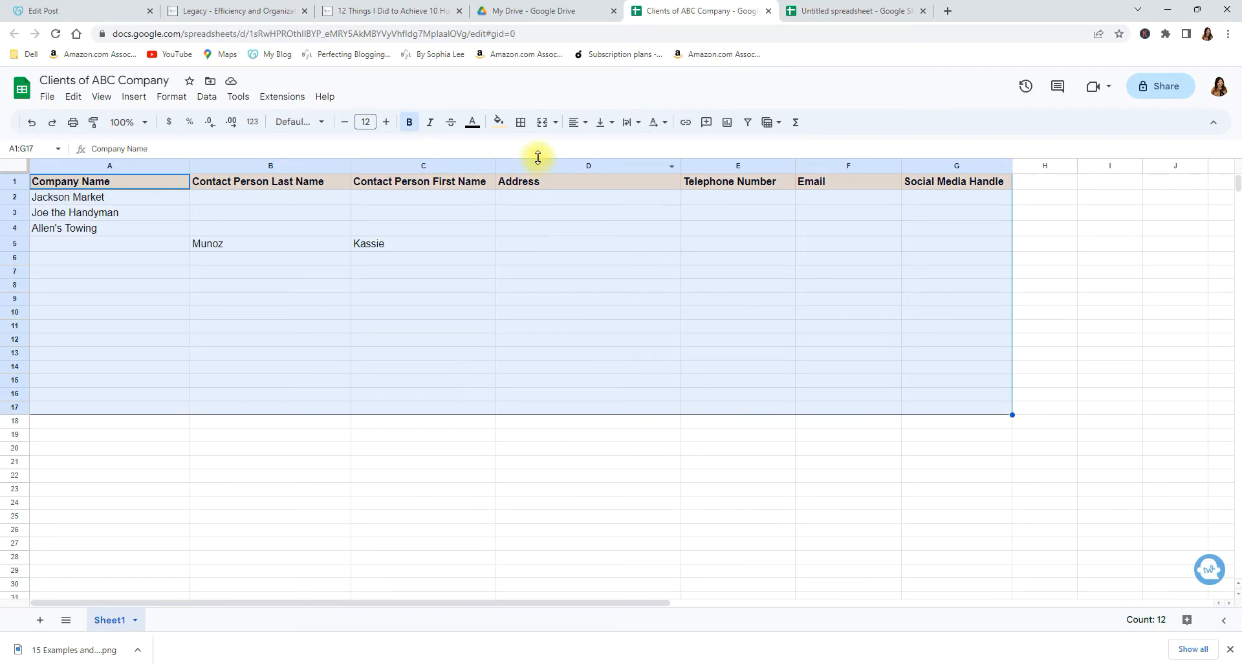
# Apply All borders to the range A1:G17
pyautogui.click(520, 122)
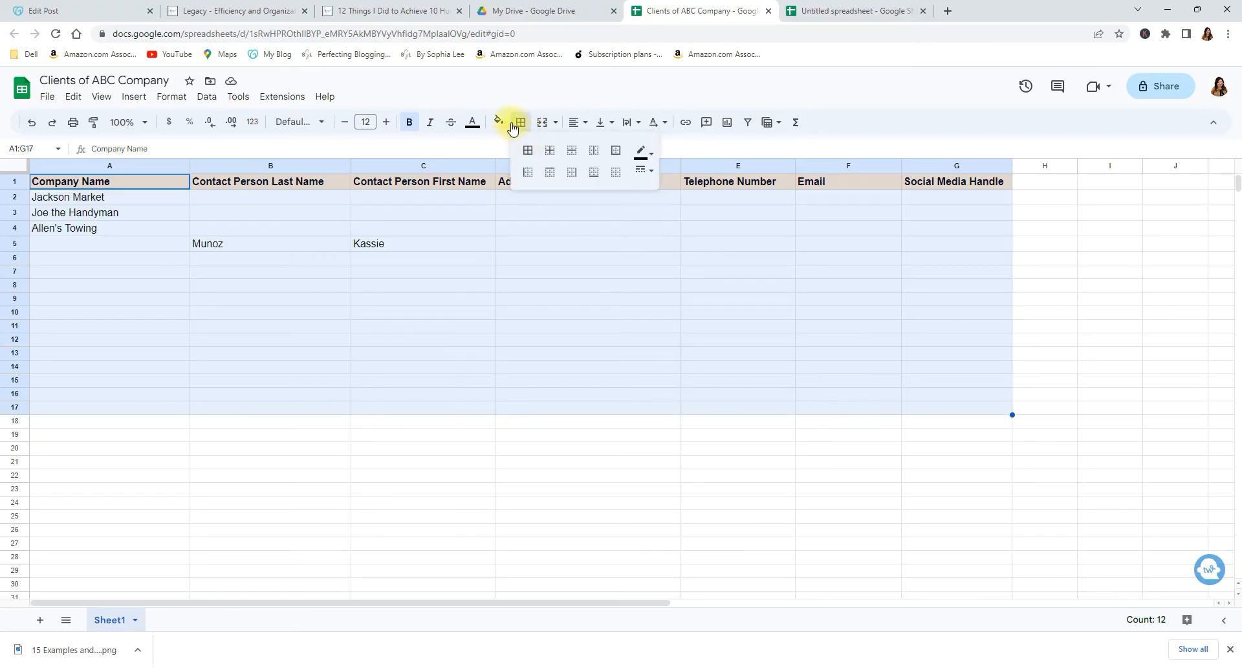
pyautogui.click(526, 151)
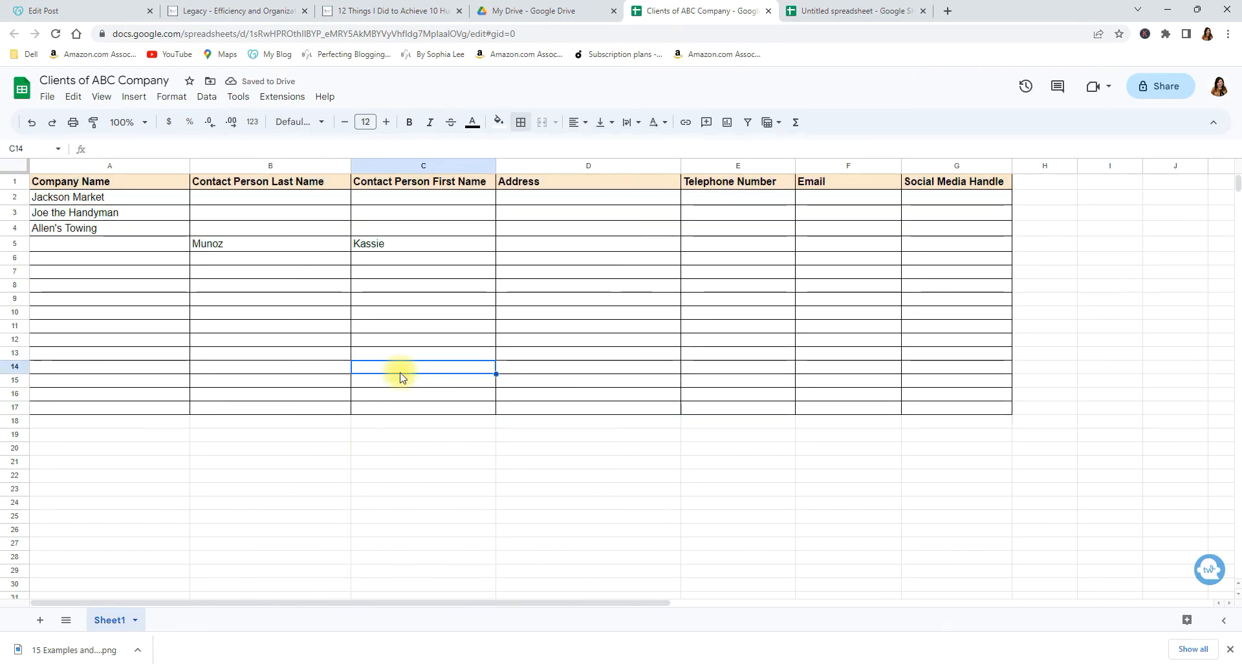
pyautogui.scroll(-3)
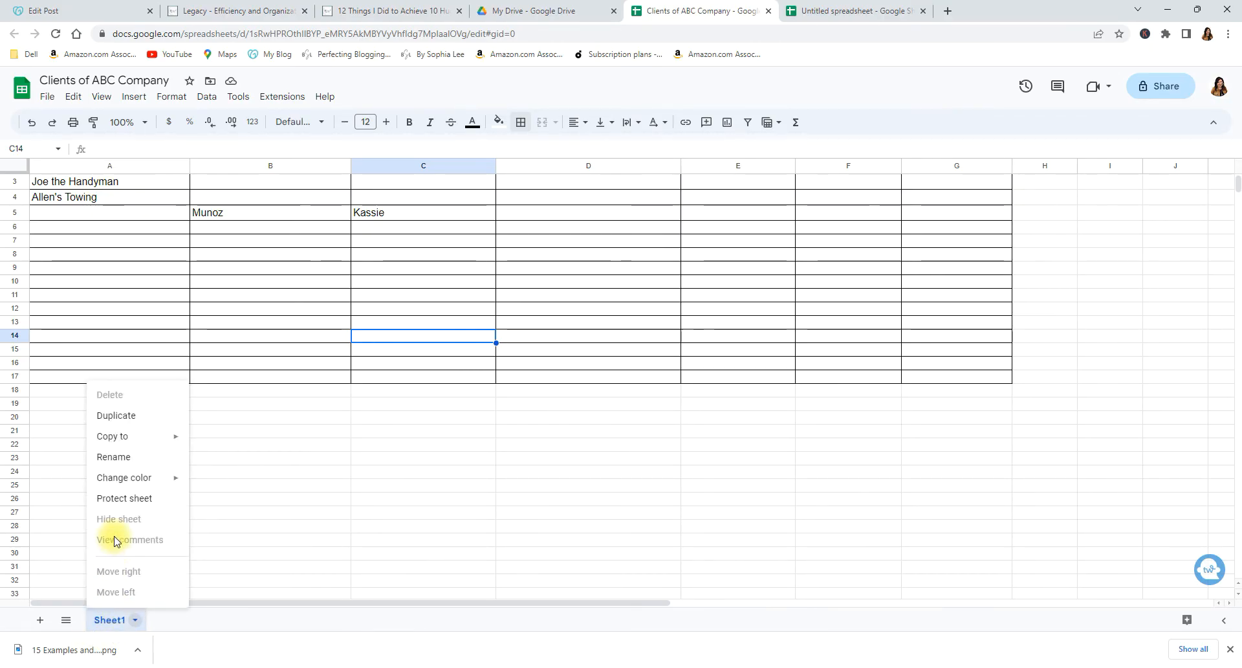
pyautogui.moveTo(112, 456)
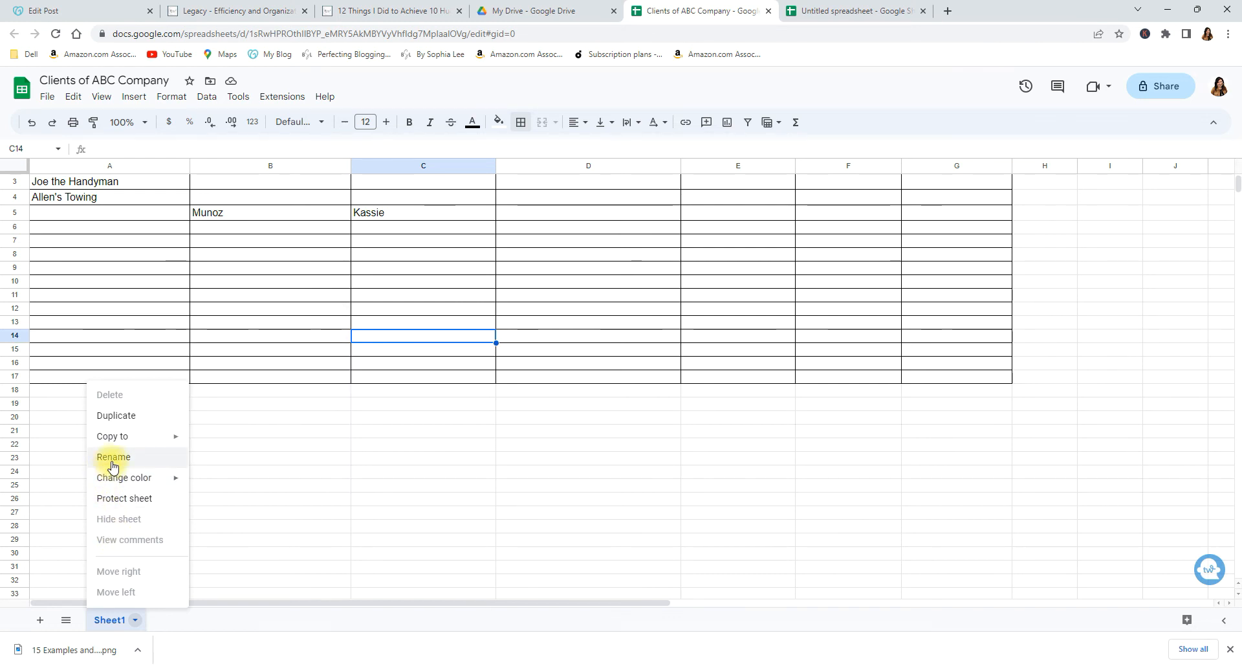
# Change the Sheet1 tab name to Clients
pyautogui.click(113, 456)
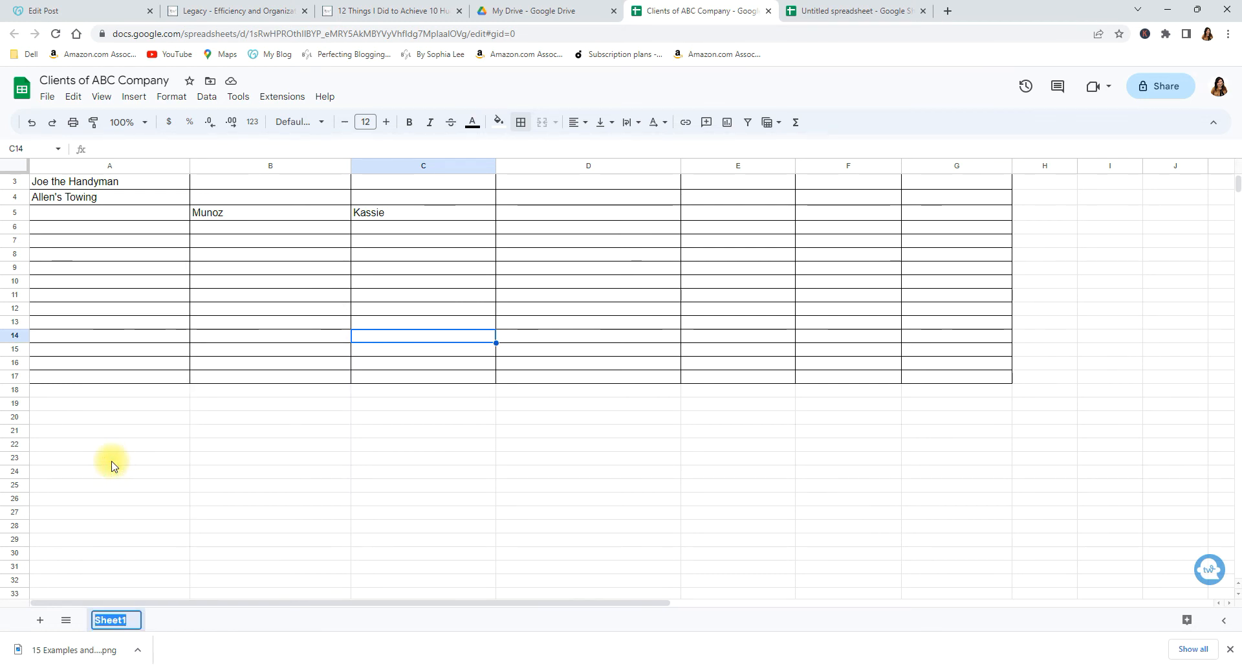
pyautogui.write('Clients')
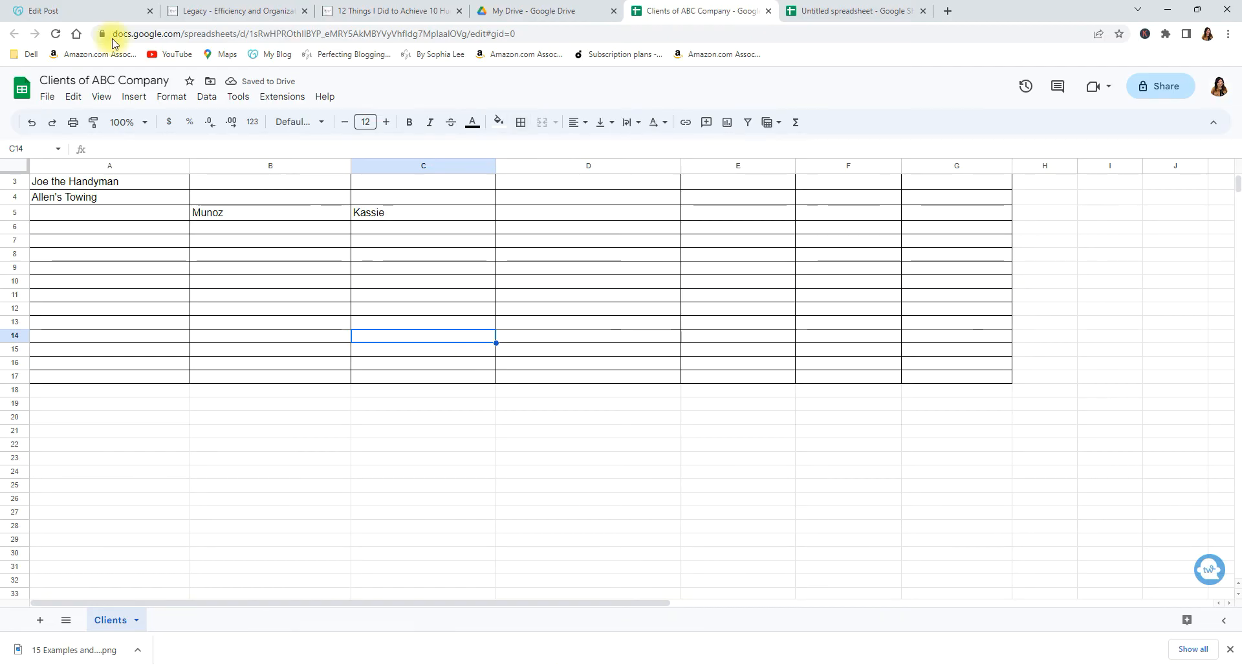
pyautogui.moveTo(35, 625)
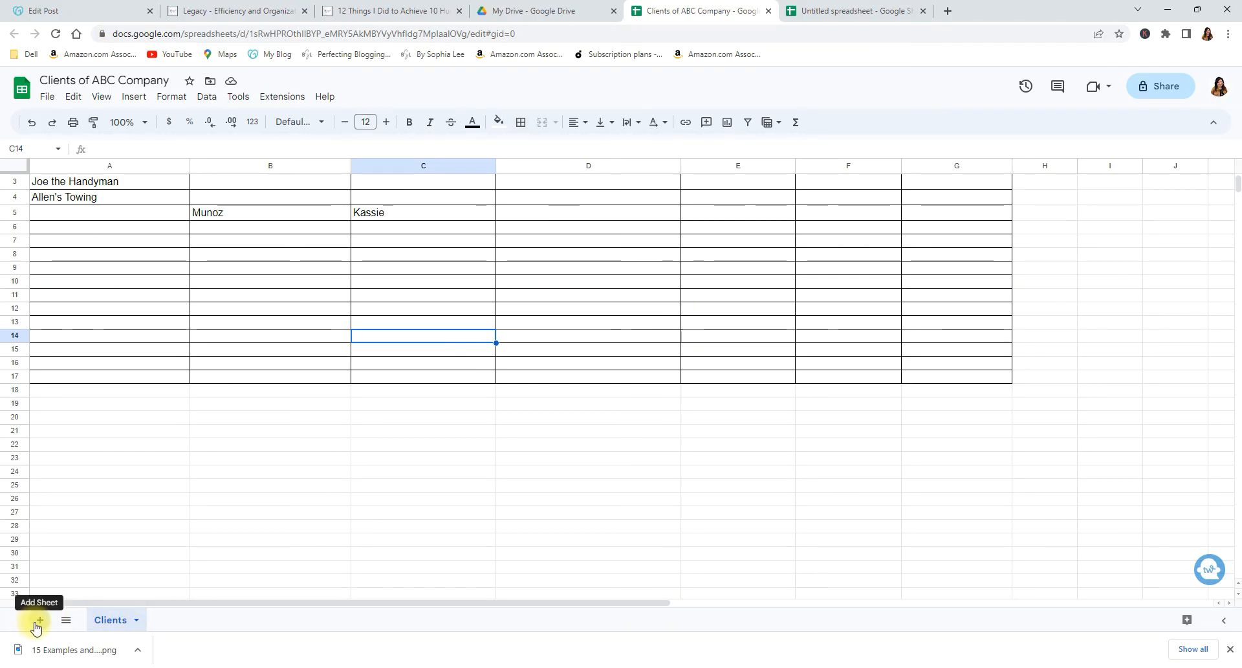
# Add a new sheet named 'Potential Clients', then return to the Clients tab
pyautogui.click(39, 620)
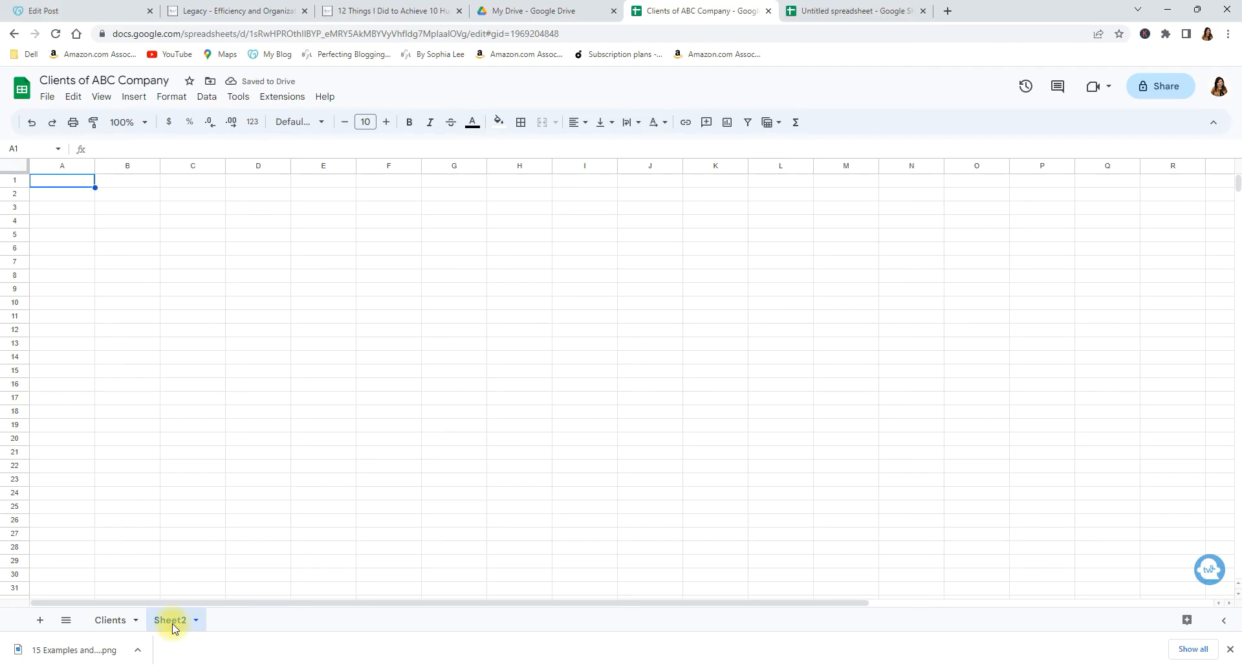
pyautogui.rightClick(170, 620)
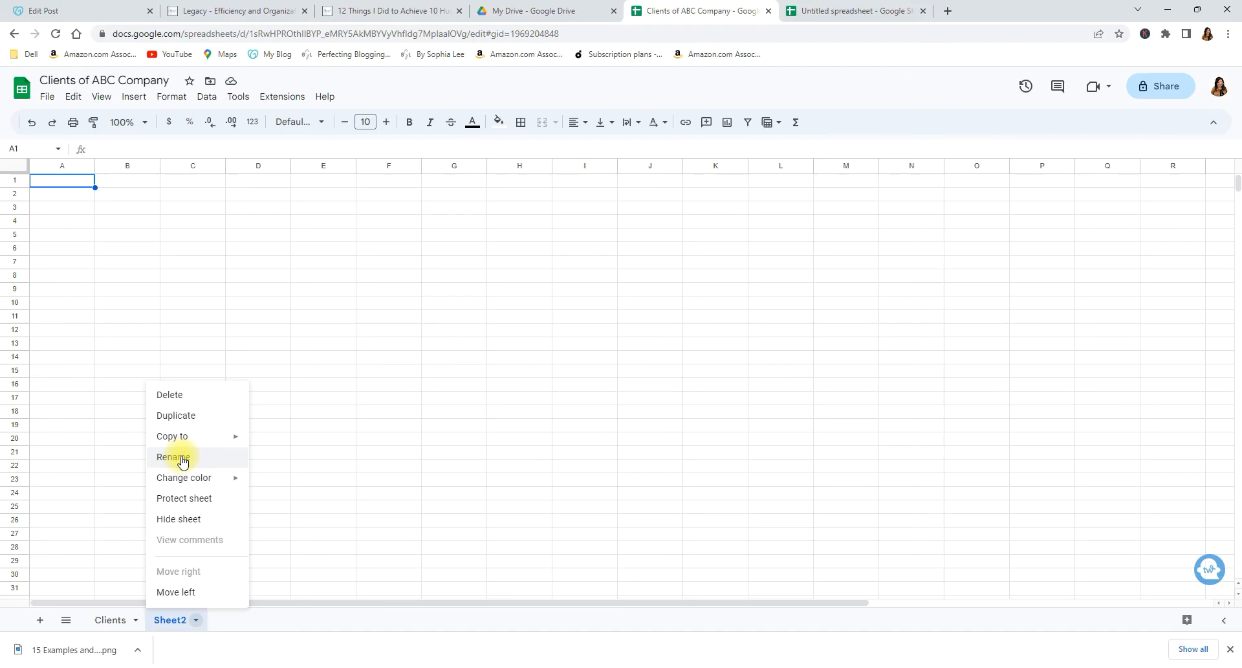
pyautogui.click(171, 456)
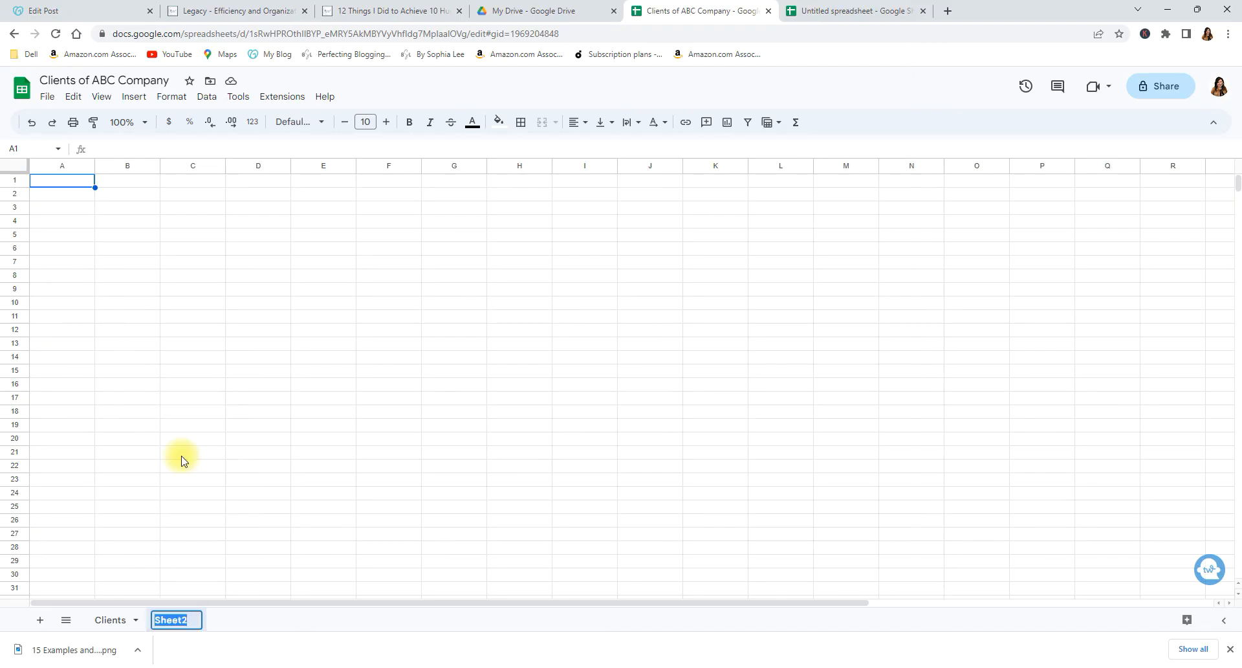
pyautogui.write('Potentis')
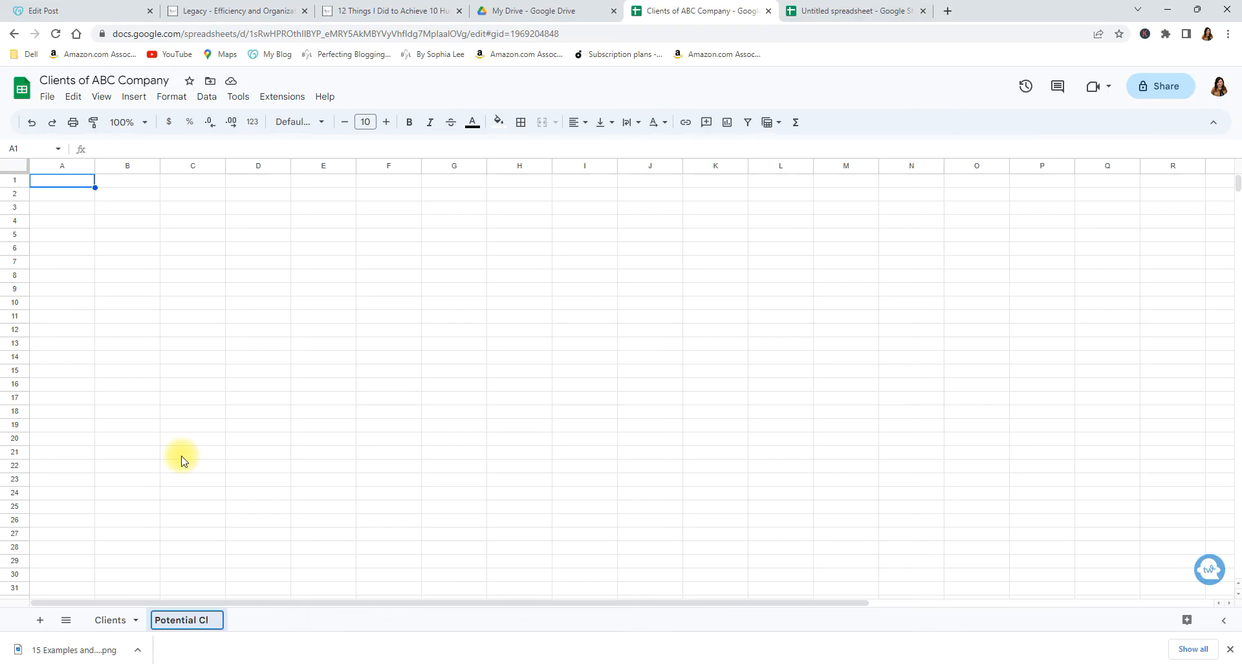
pyautogui.write('Potential Clients')
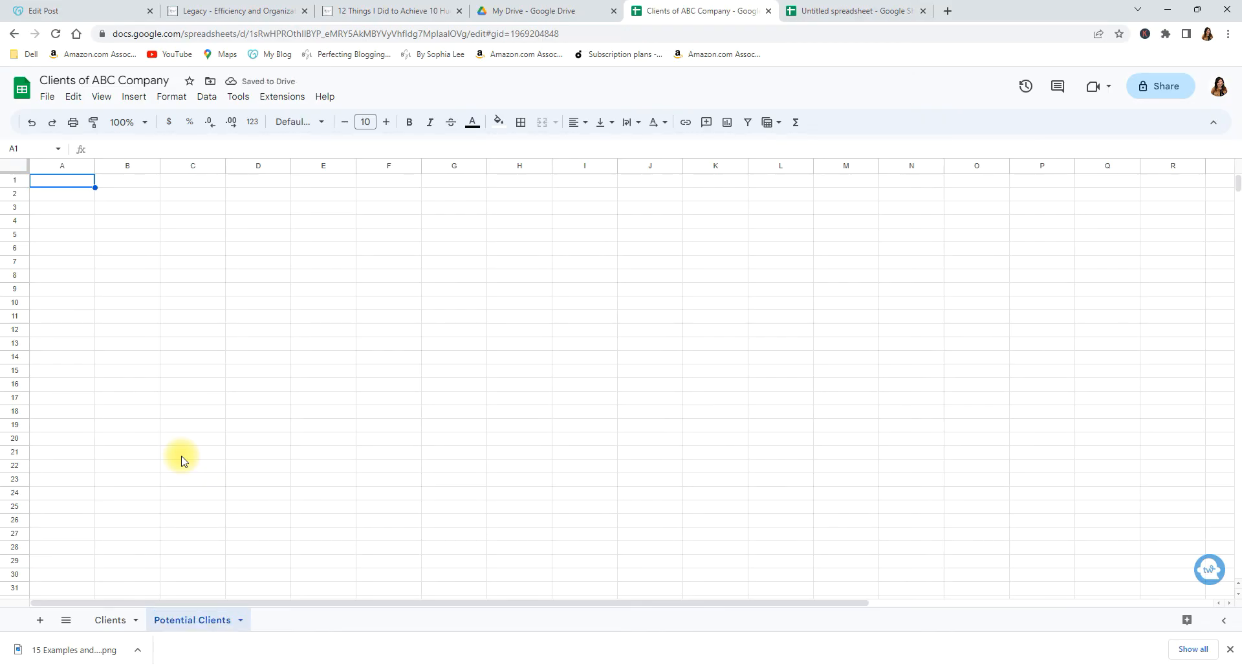
pyautogui.moveTo(234, 513)
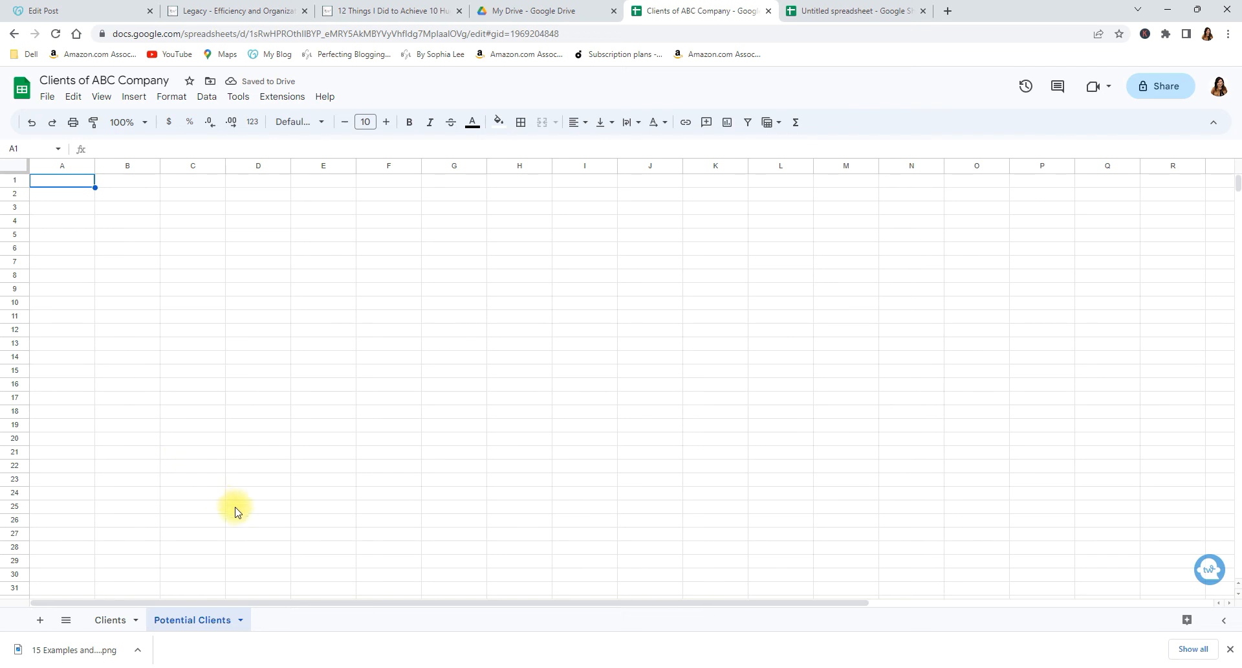
pyautogui.moveTo(292, 481)
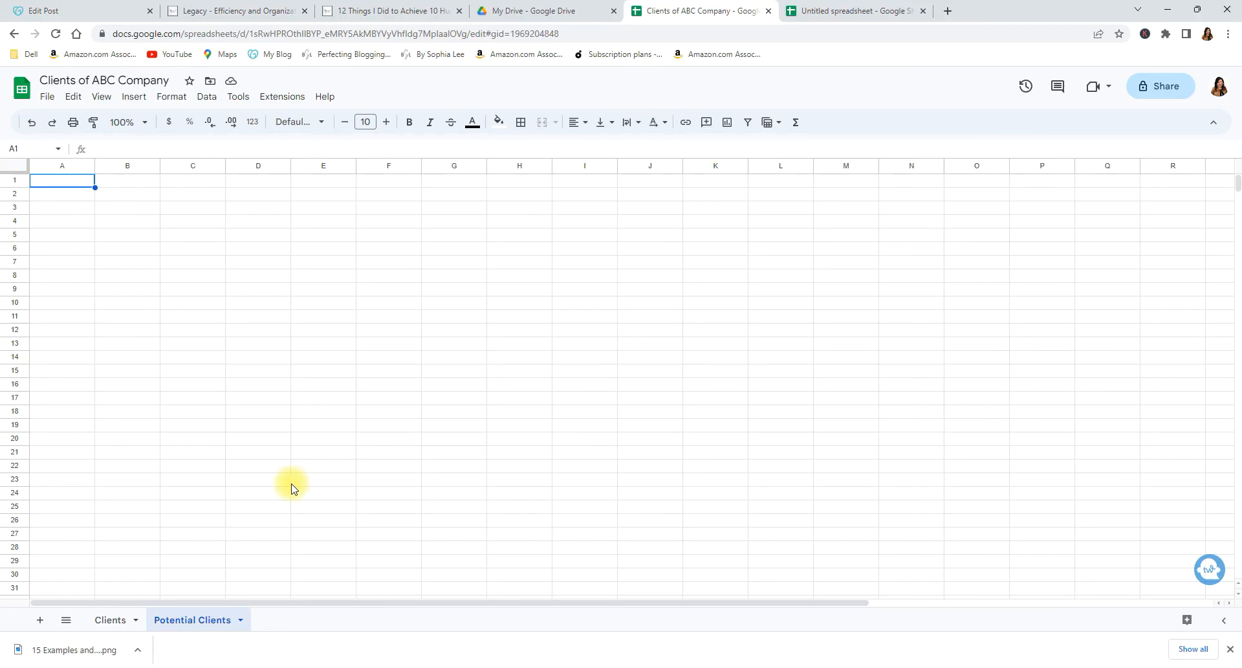
pyautogui.click(110, 619)
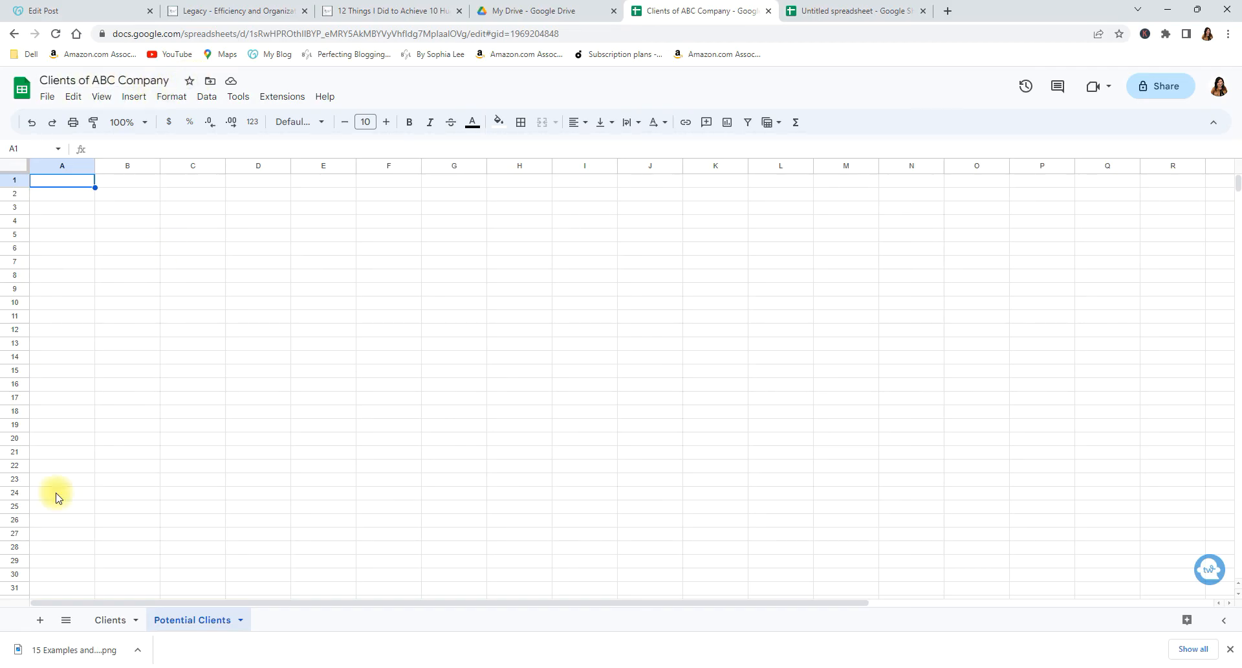
pyautogui.click(110, 619)
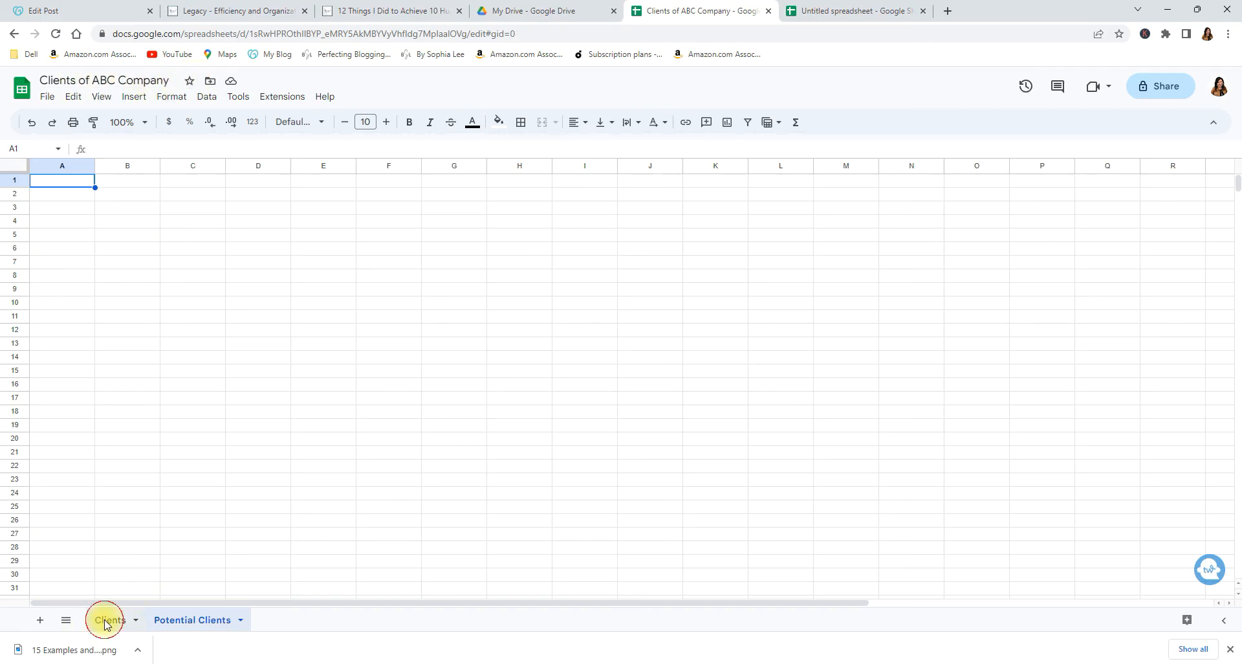
# Copy the Clients table A1:G17 into Potential Clients and widen the pasted columns
pyautogui.click(107, 623)
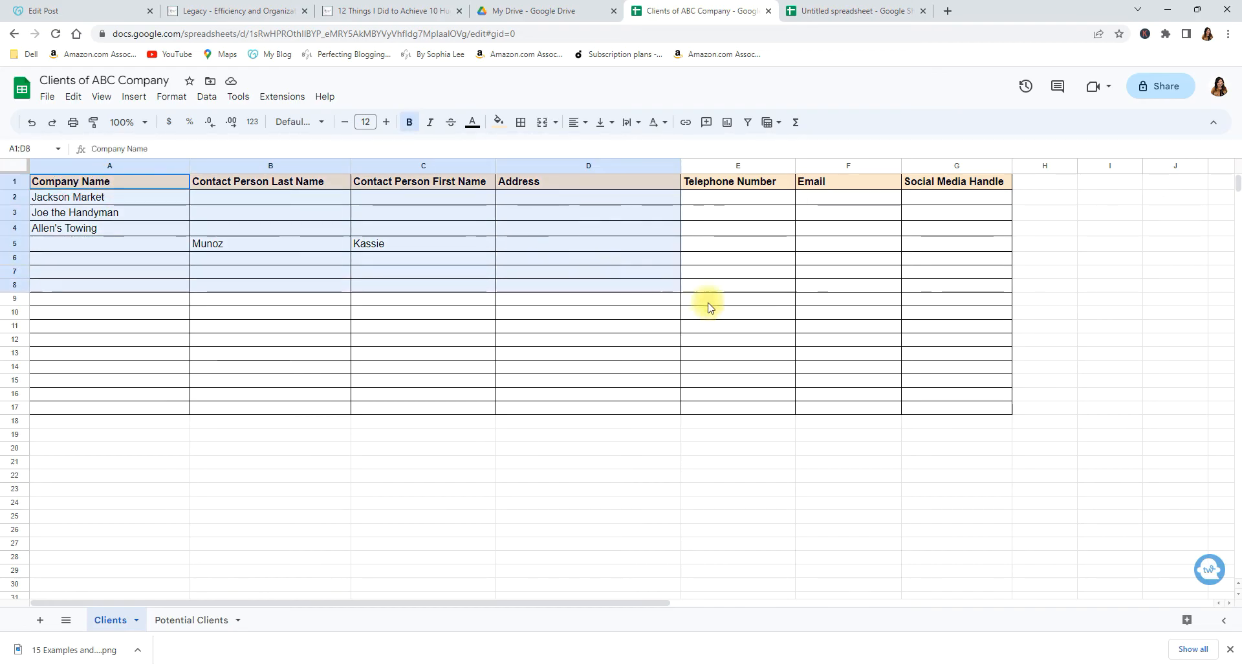
pyautogui.moveTo(709, 307); pyautogui.dragTo(1012, 414)
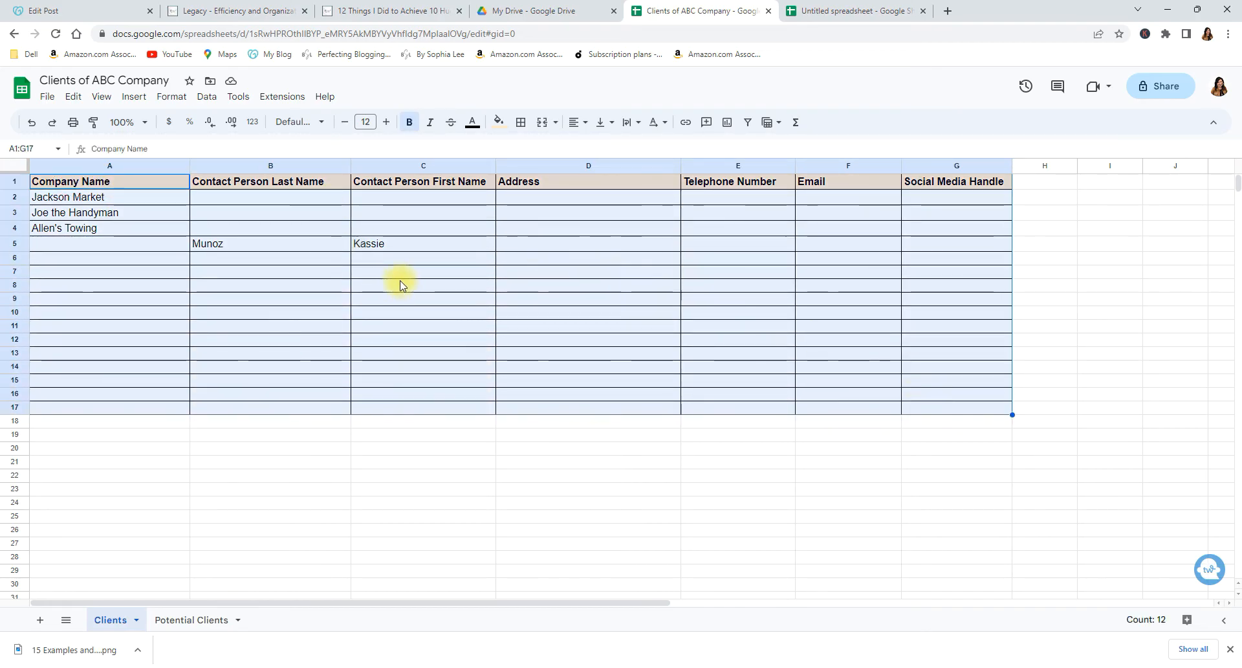
pyautogui.rightClick(400, 285)
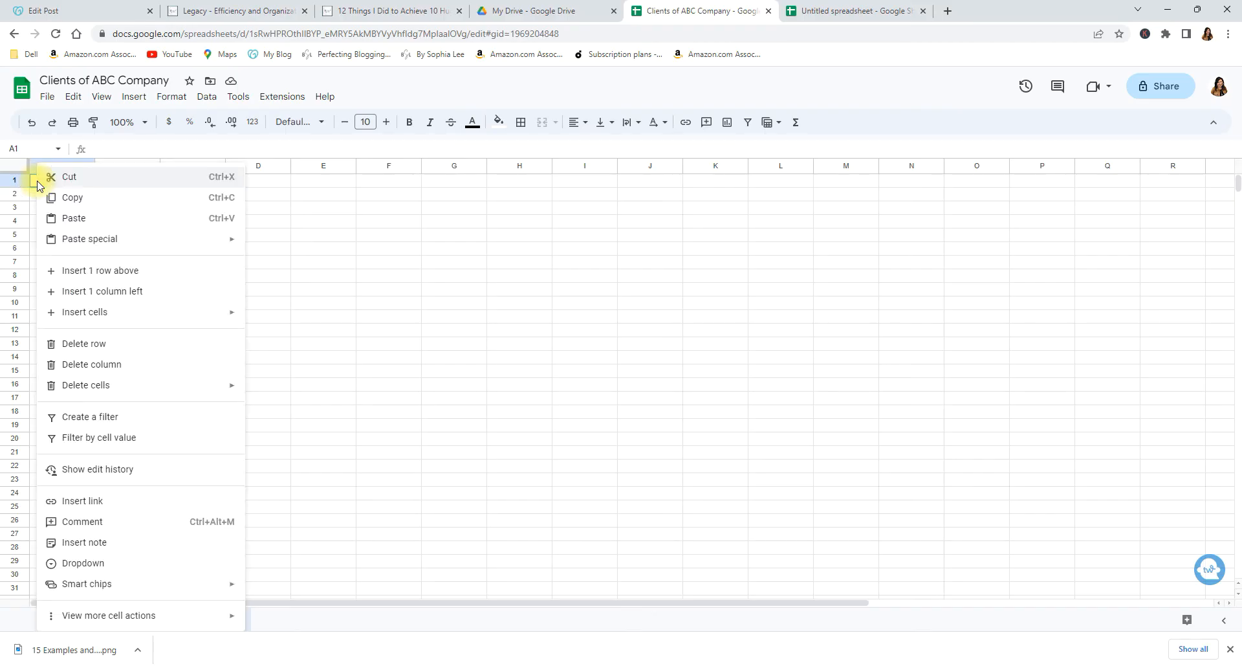
pyautogui.moveTo(126, 522)
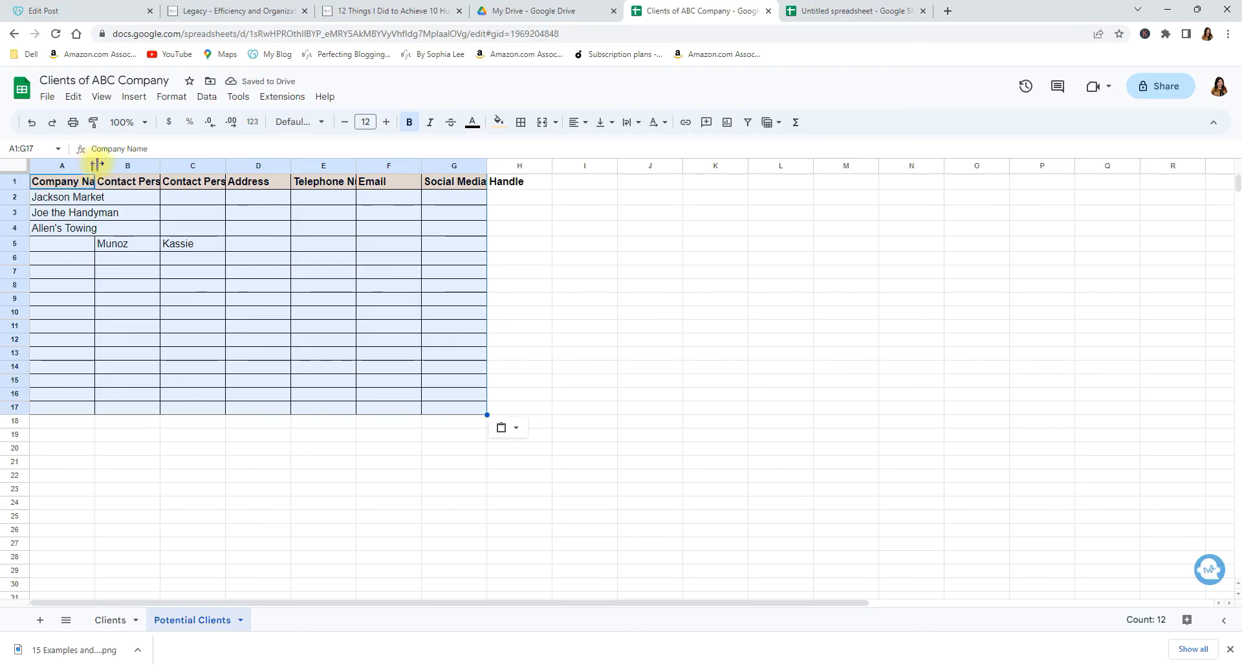
pyautogui.moveTo(95, 165); pyautogui.dragTo(149, 165)
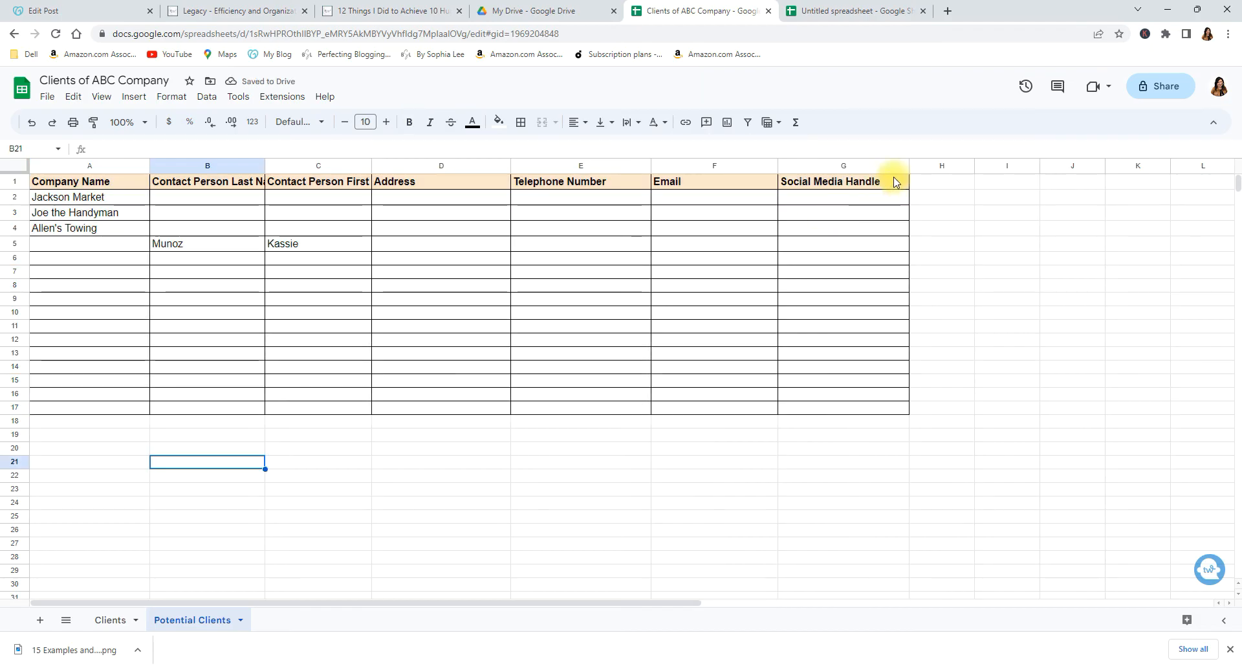
# Select column H on the Potential Clients sheet and bring up its actions
pyautogui.rightClick(941, 166)
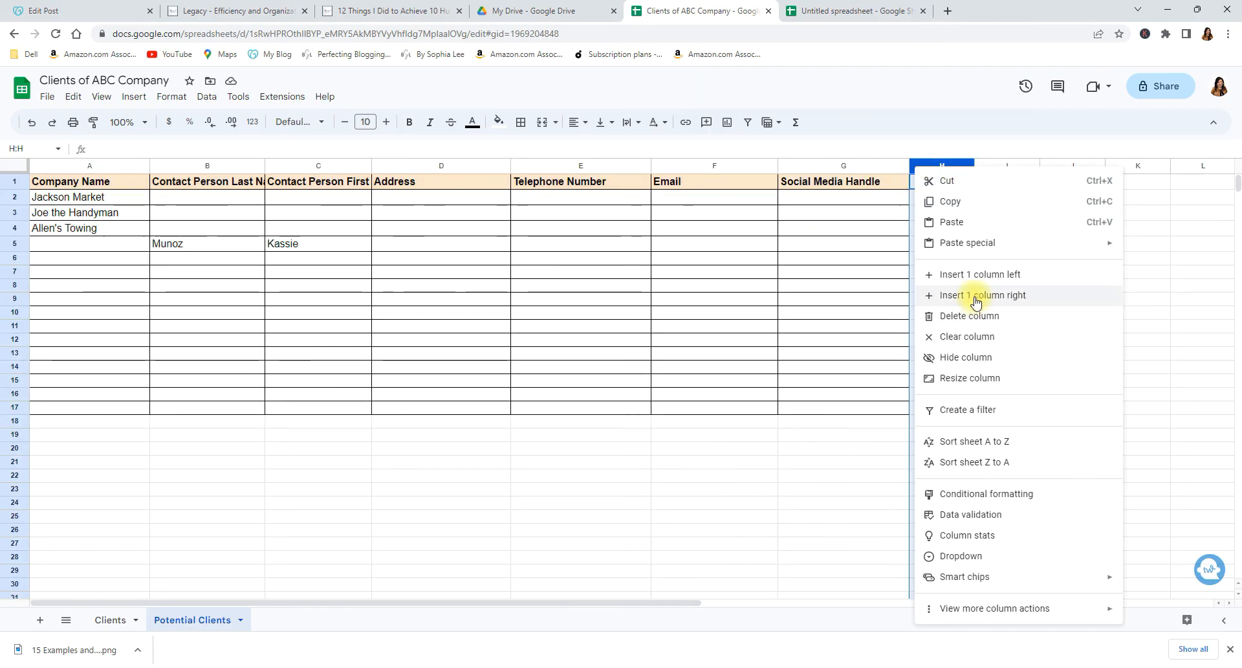
pyautogui.moveTo(962, 292)
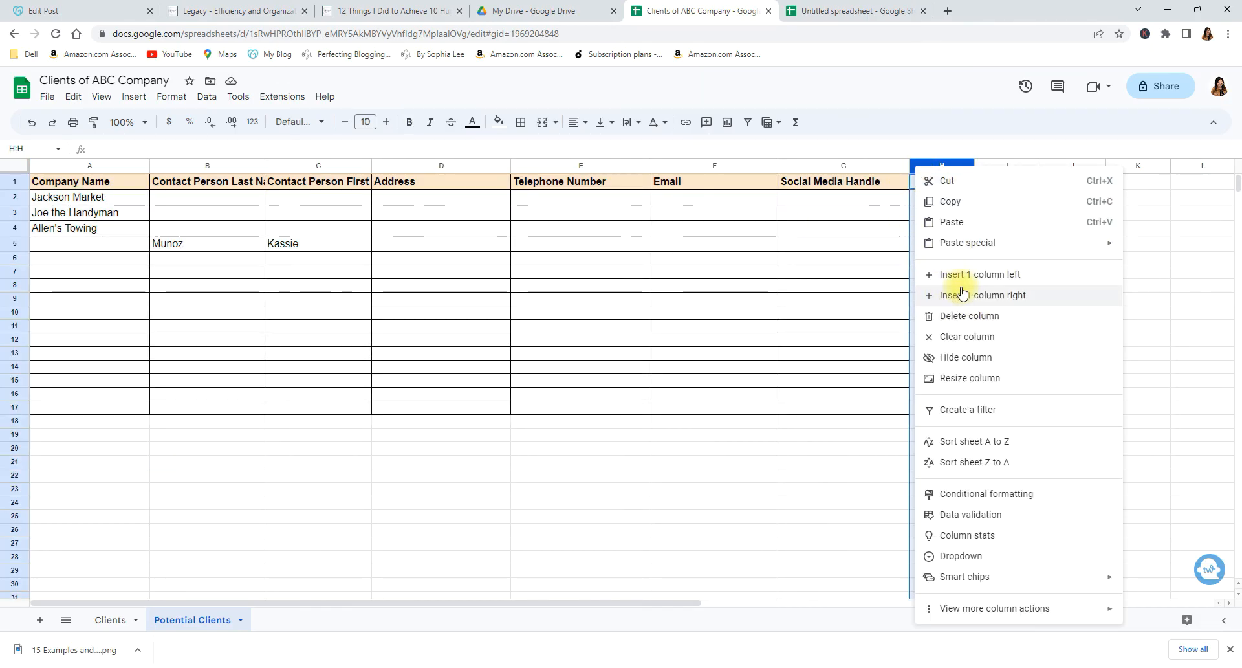
pyautogui.moveTo(995, 278)
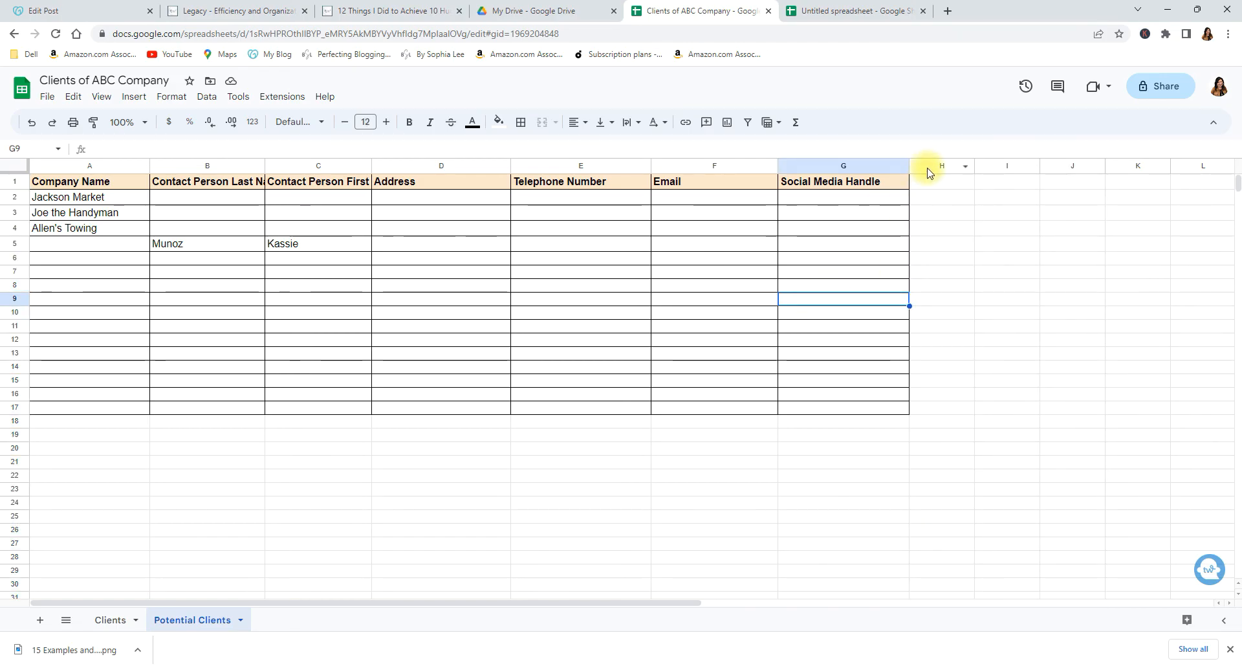
pyautogui.click(942, 166)
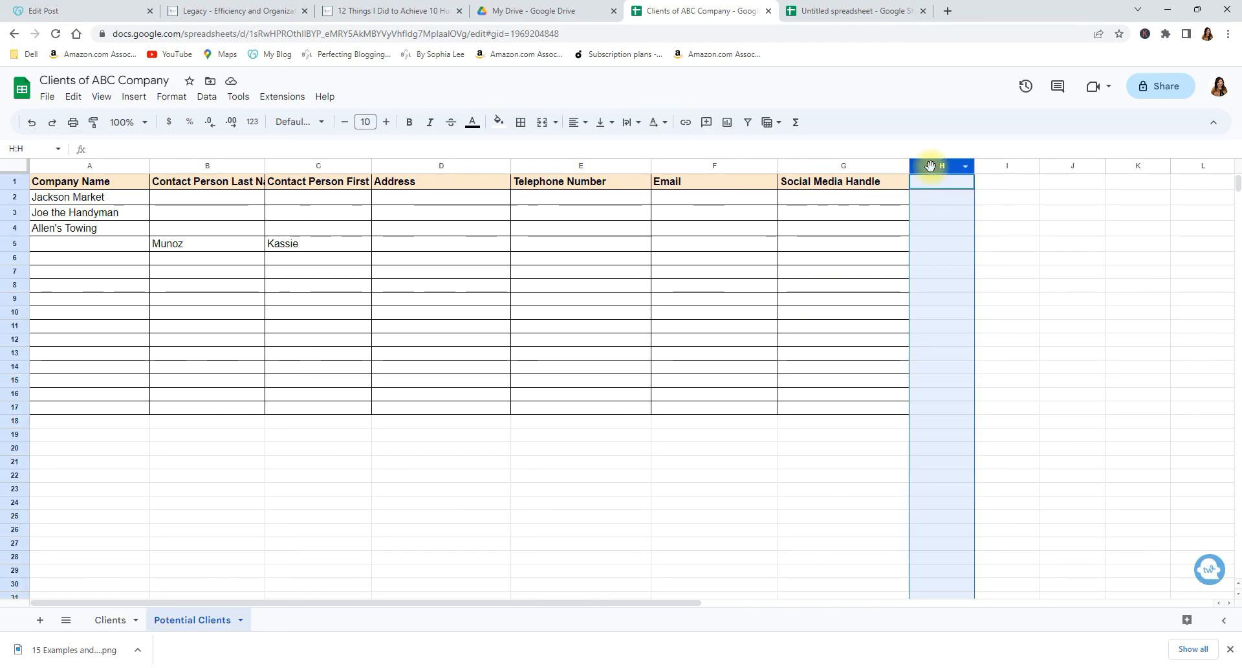
# Insert a blank column H headed 'Follow Up Date' and widen it to fit
pyautogui.rightClick(941, 166)
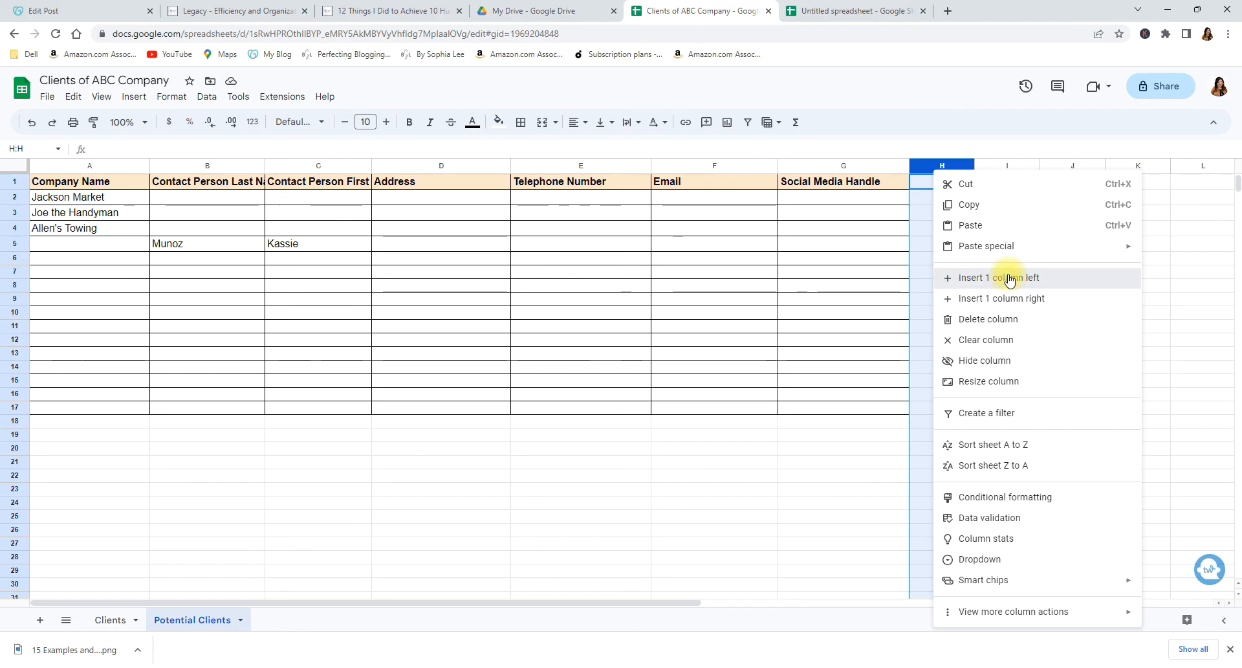
pyautogui.click(1000, 277)
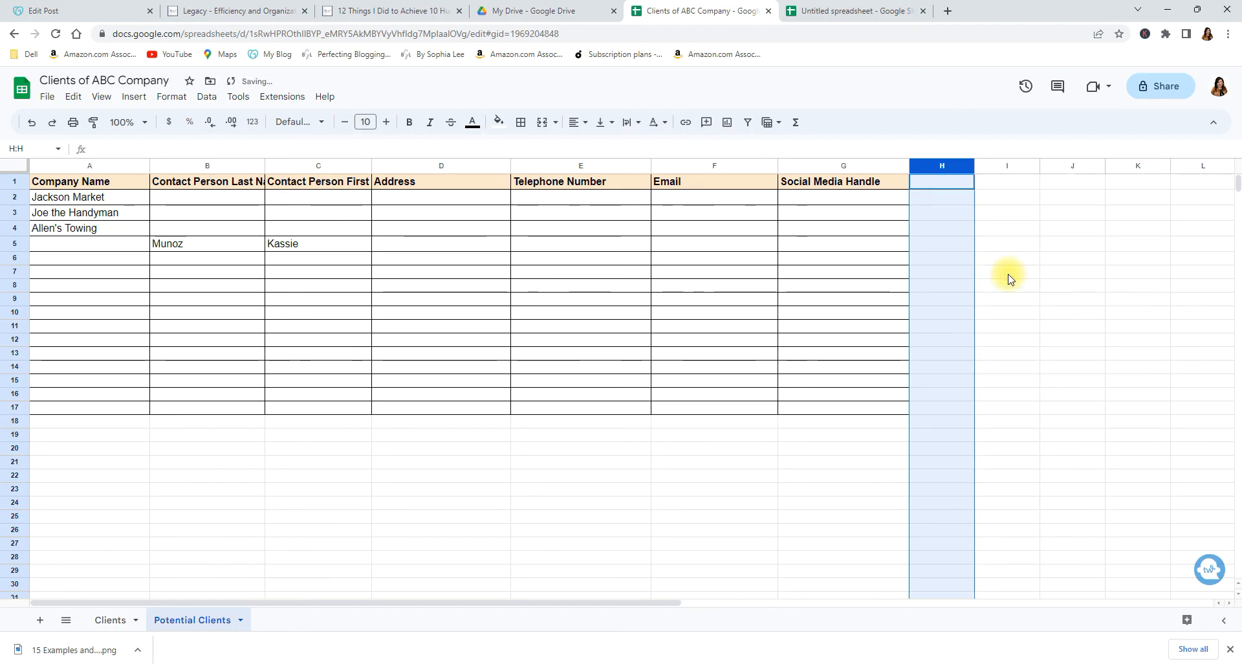
pyautogui.click(941, 181)
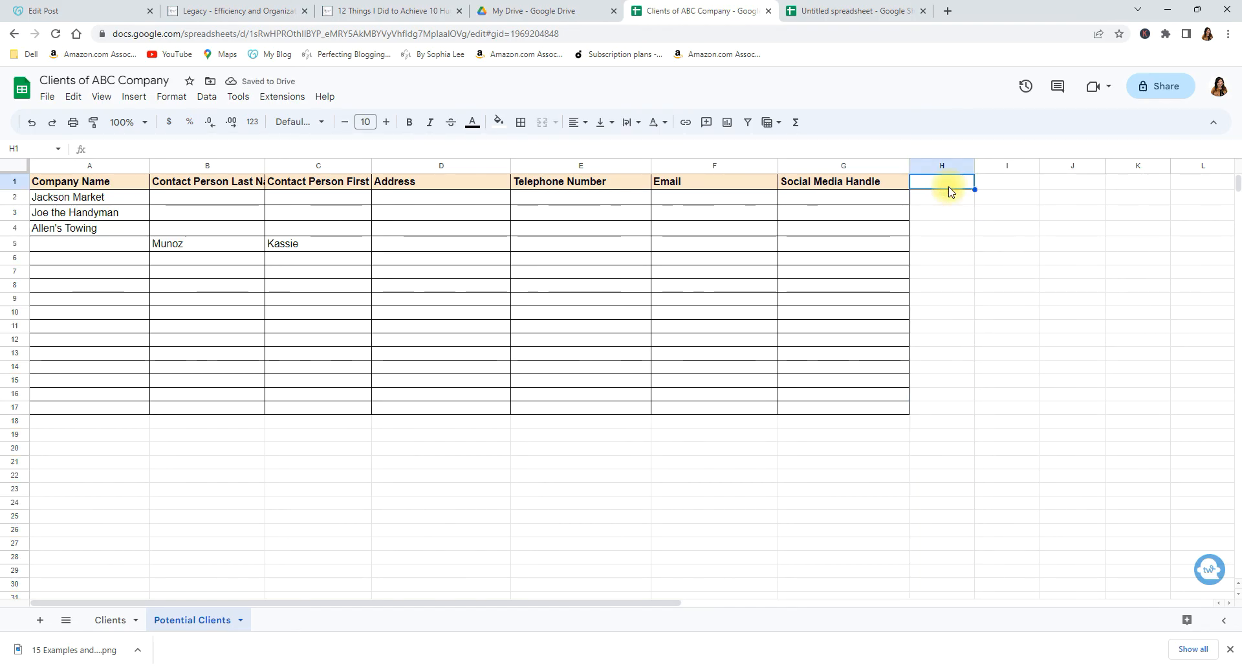
pyautogui.write('Follow Up Dat')
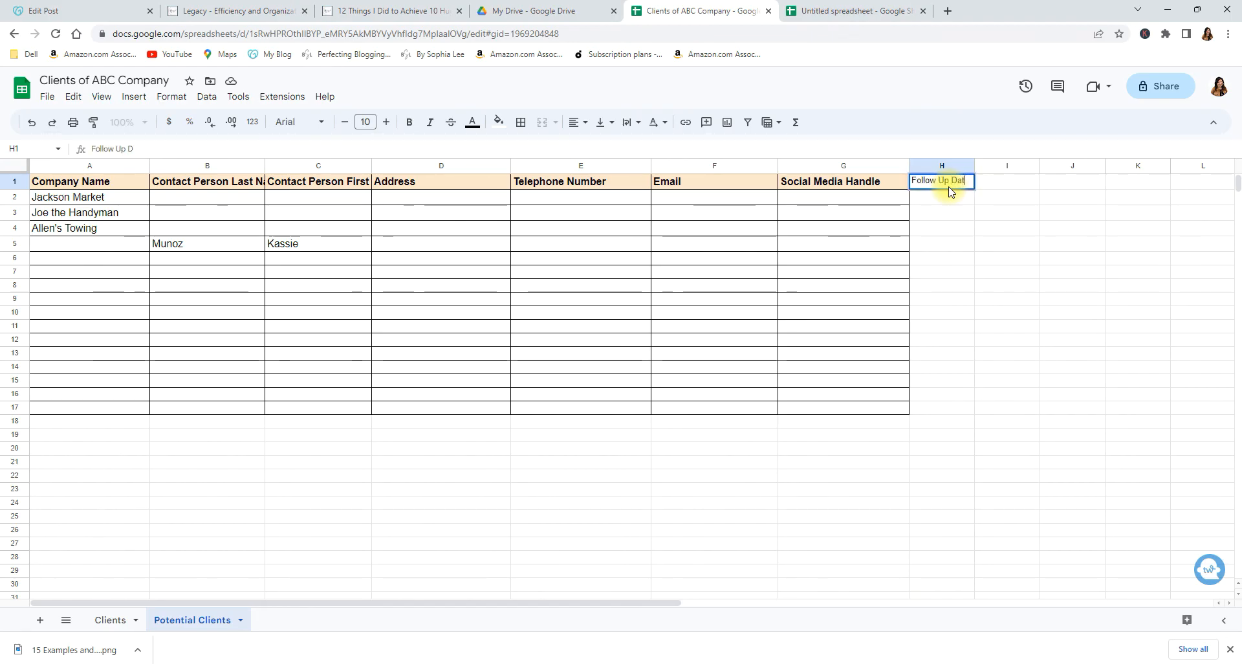
pyautogui.press('enter')
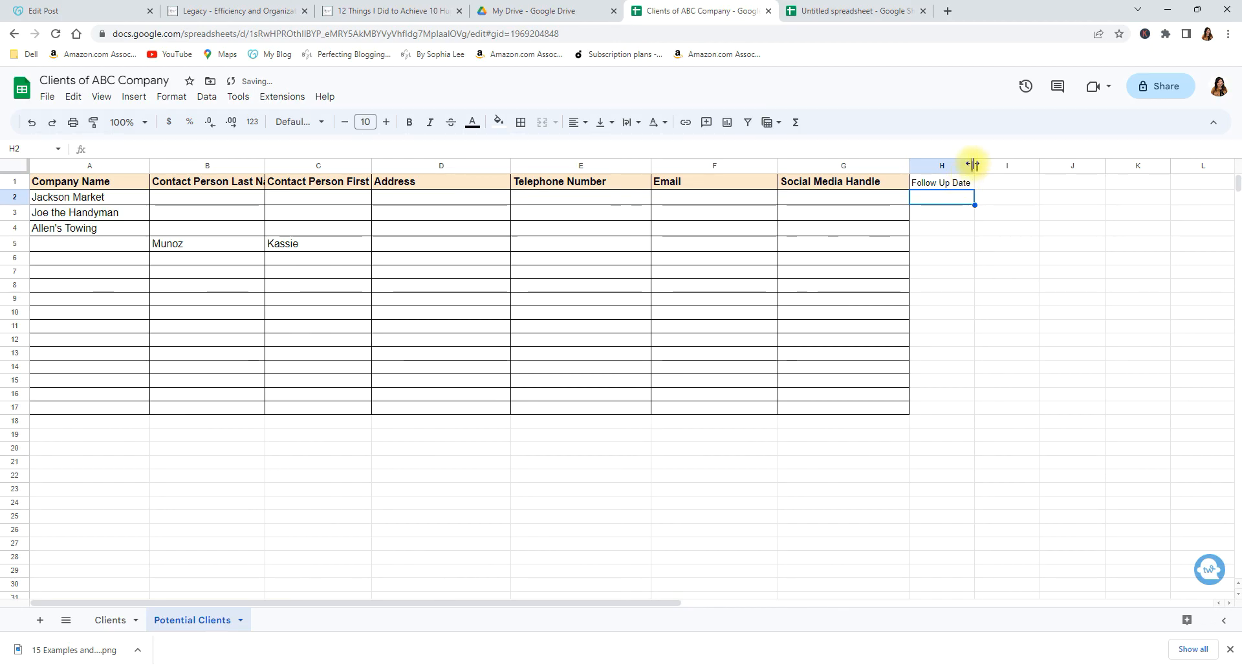
pyautogui.click(956, 257)
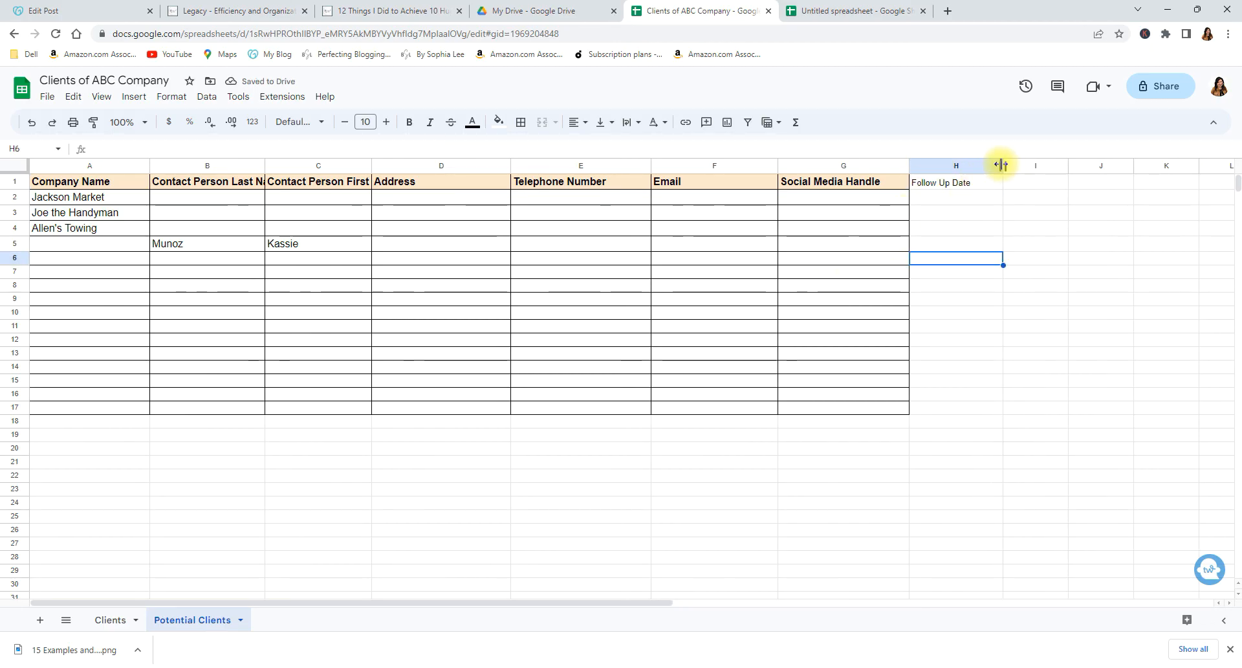
pyautogui.moveTo(1003, 165); pyautogui.dragTo(1034, 166)
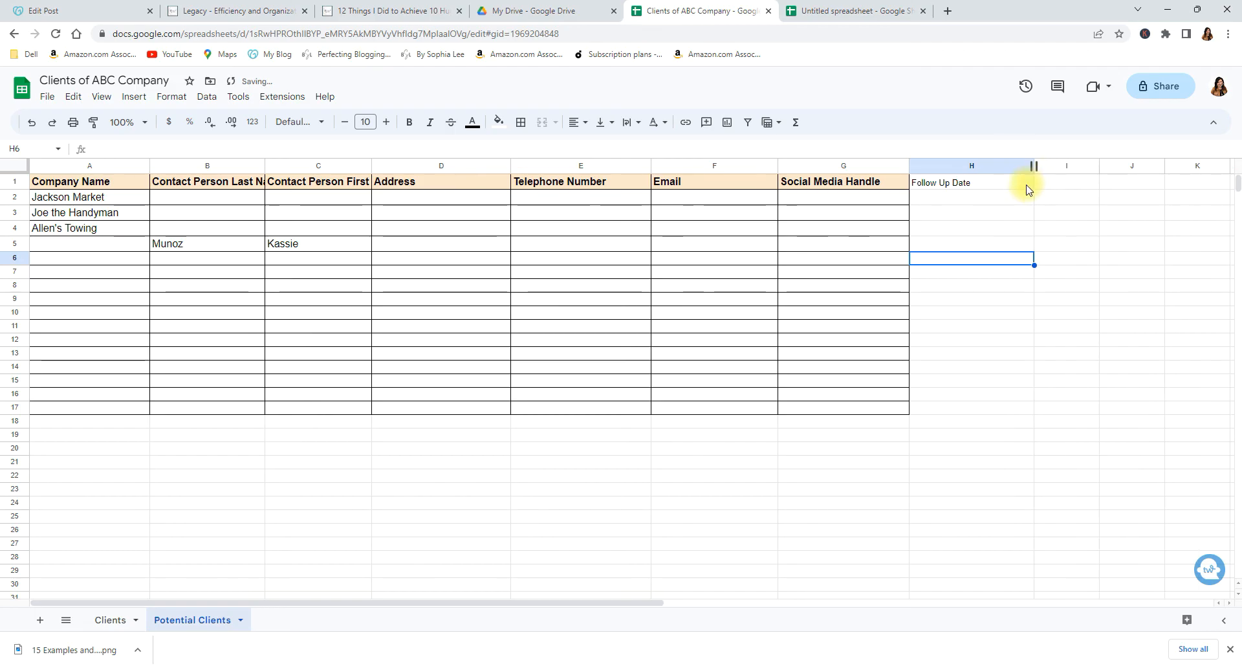